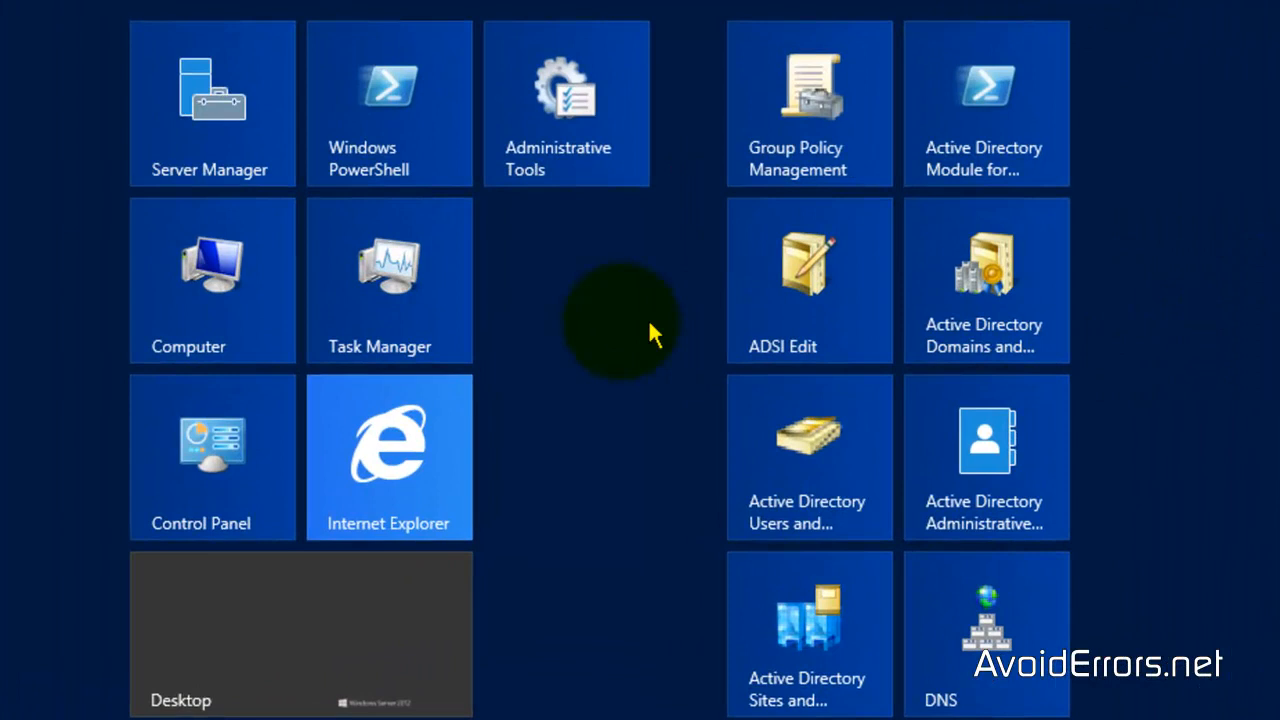
- Open the Computer view listing the server's hard drives and CD drive
click(212, 280)
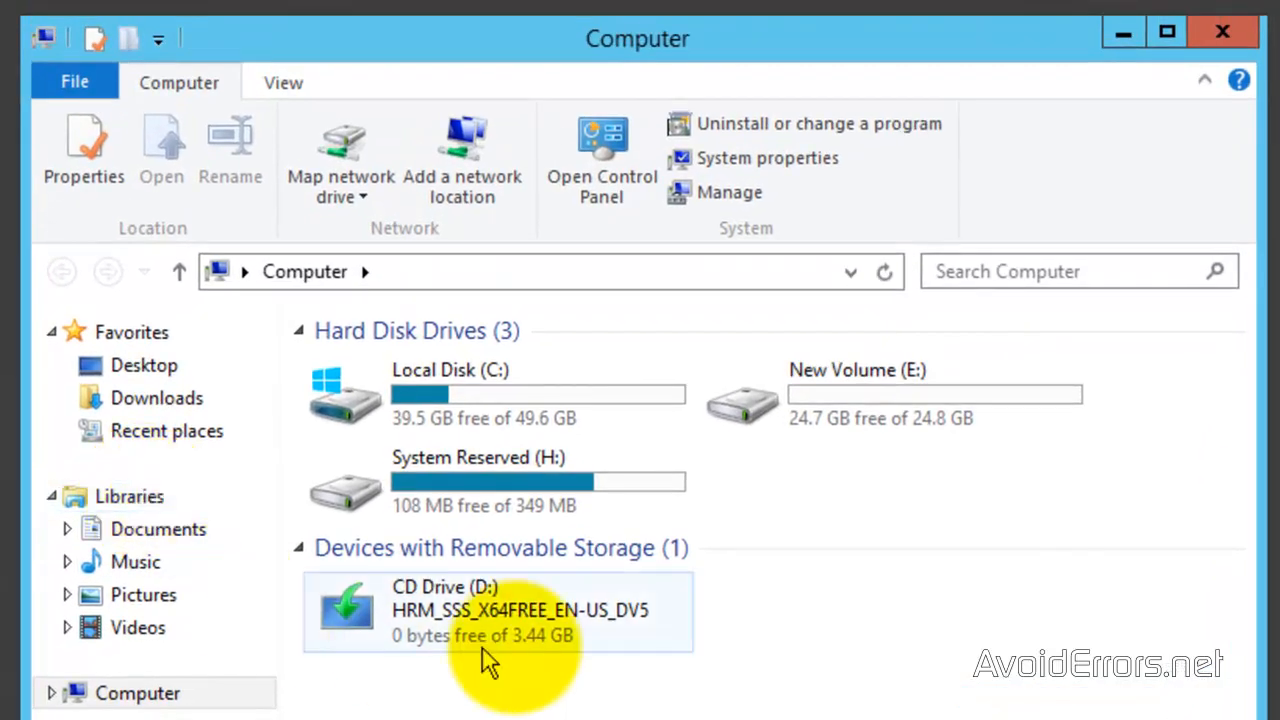
mouse_move(704, 430)
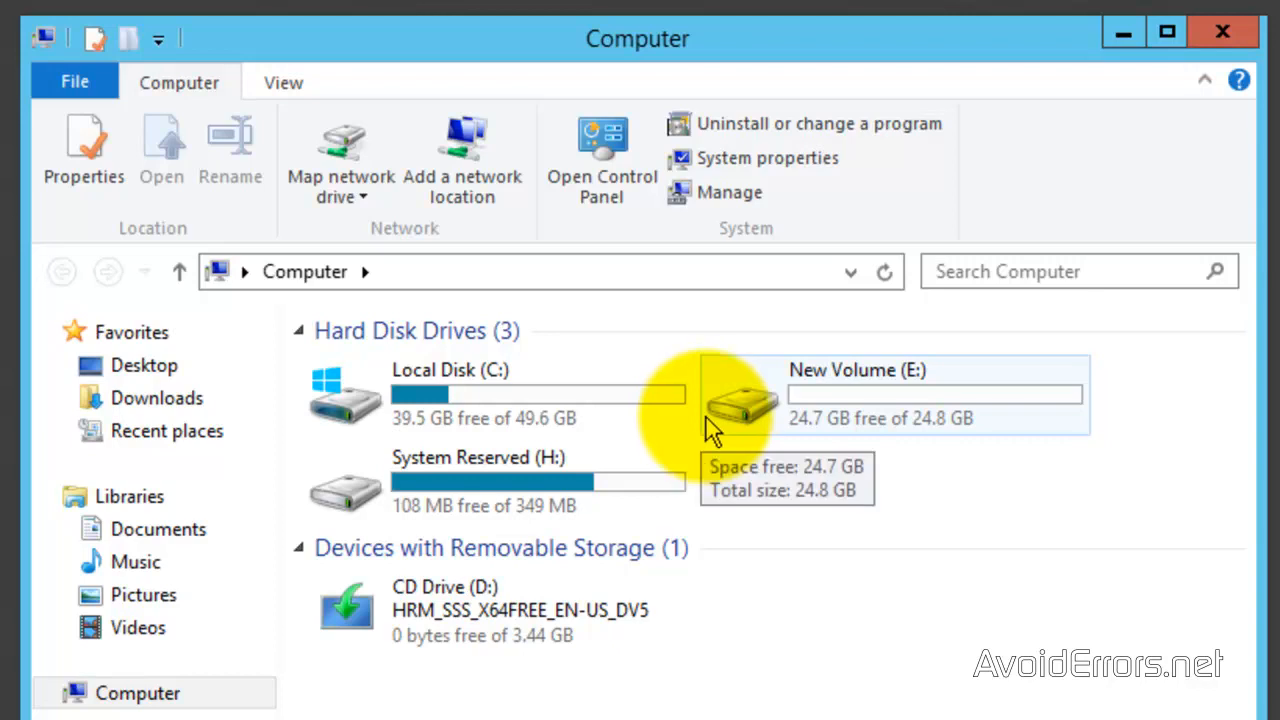
- Create a folder named Profiles on the New Volume (E:) drive
double_click(740, 396)
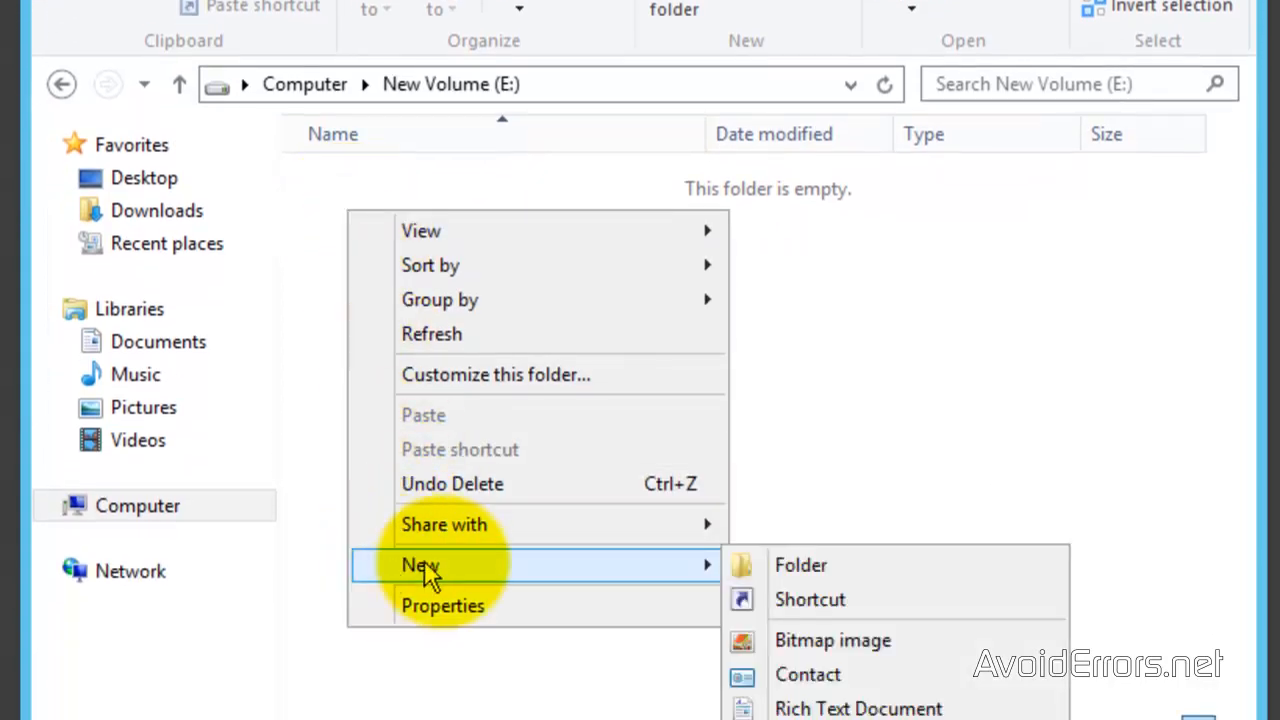
click(800, 564)
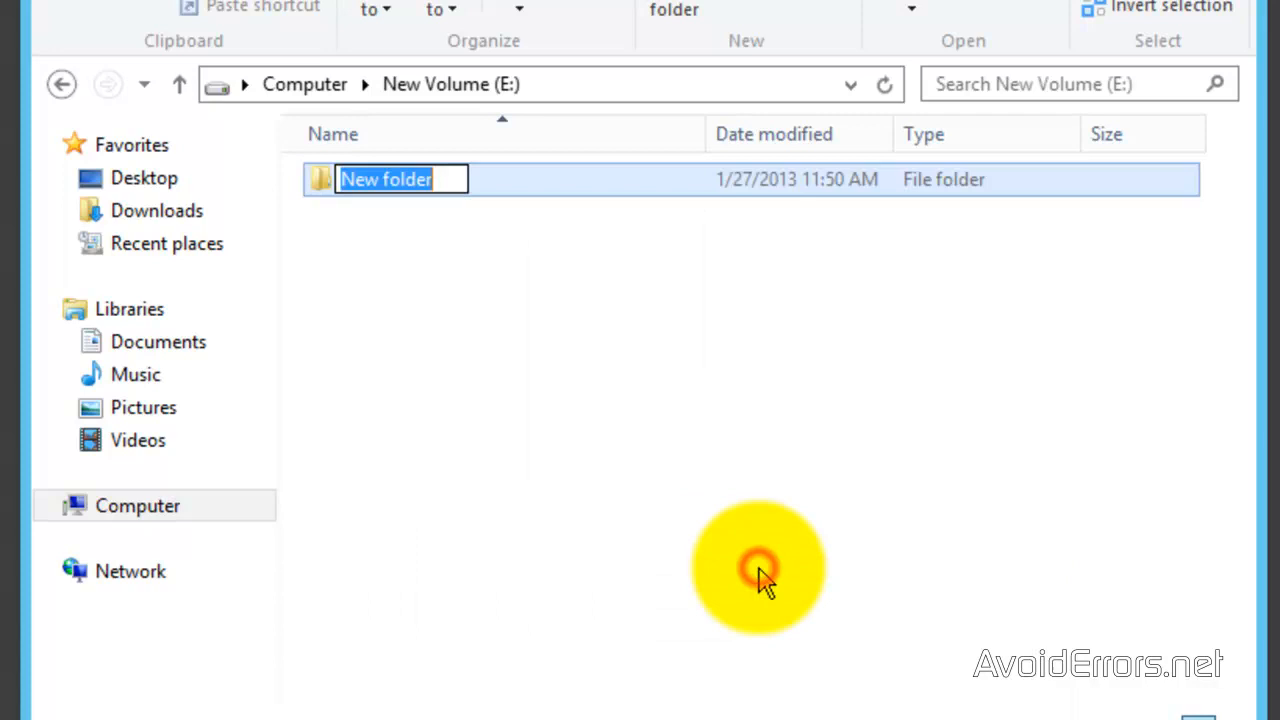
text(Profiles)
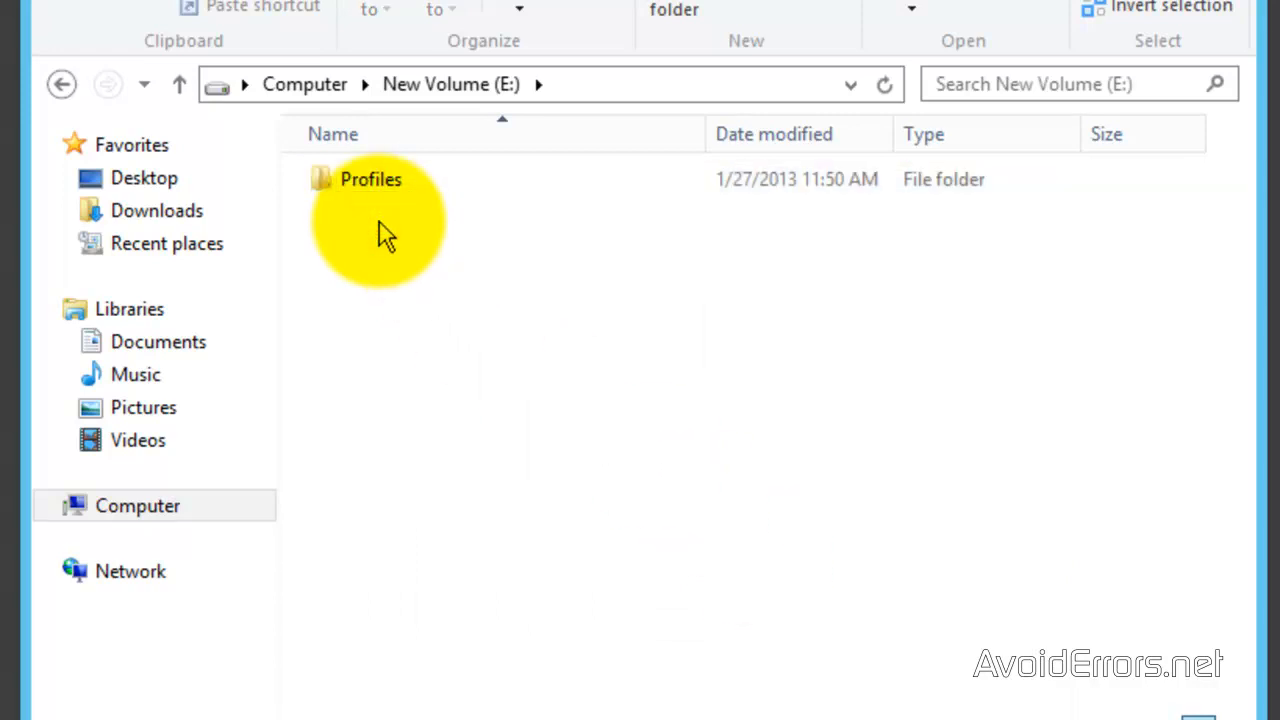
click(370, 180)
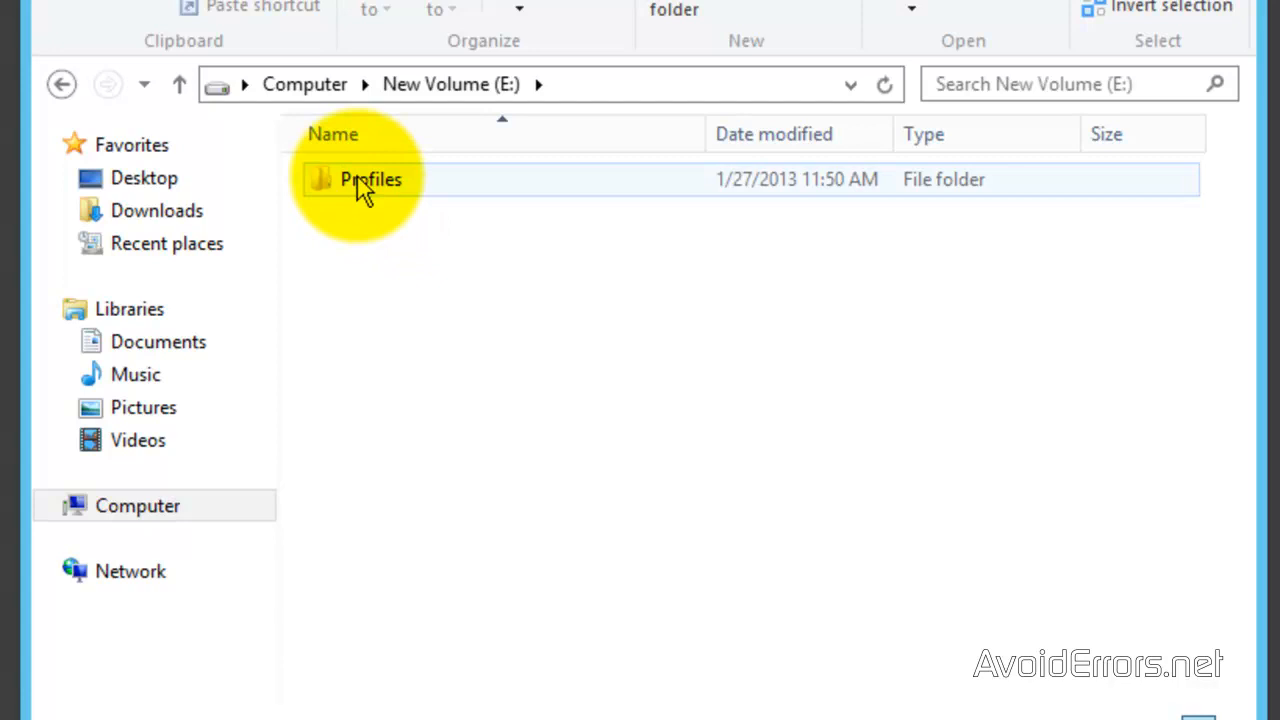
- Show the Profiles folder's Sharing properties, currently not shared
right_click(370, 180)
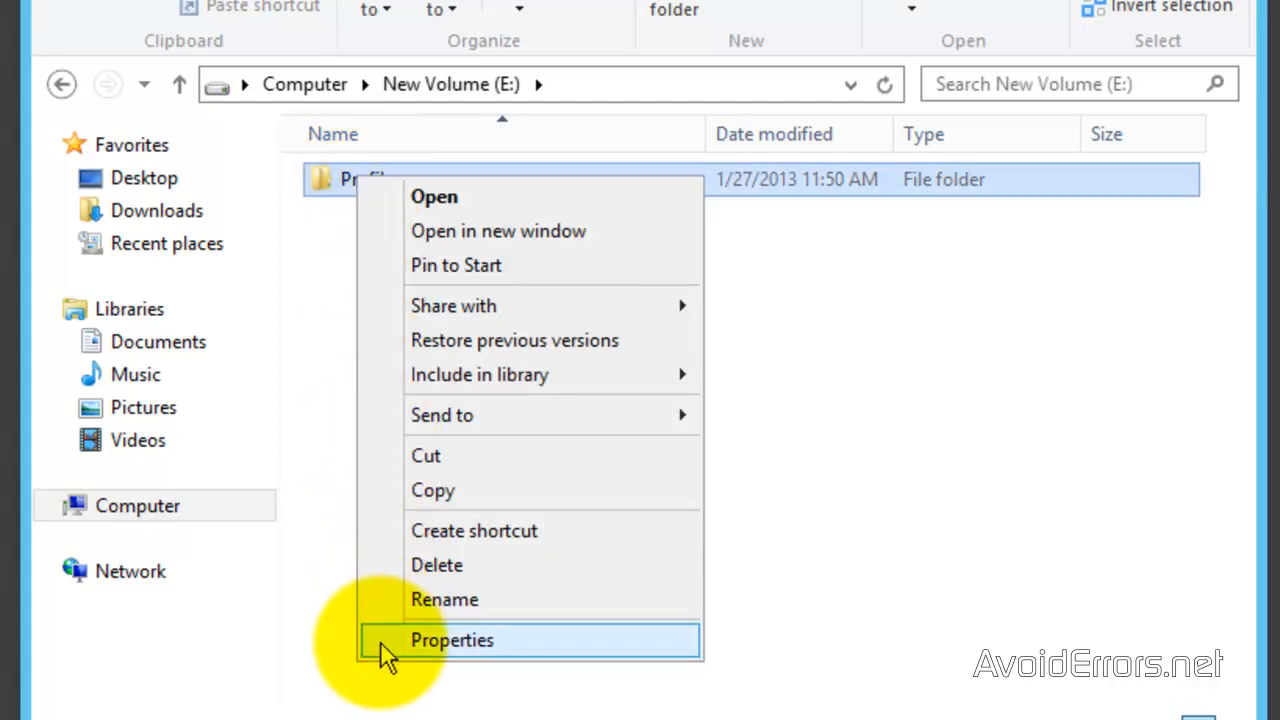
click(452, 640)
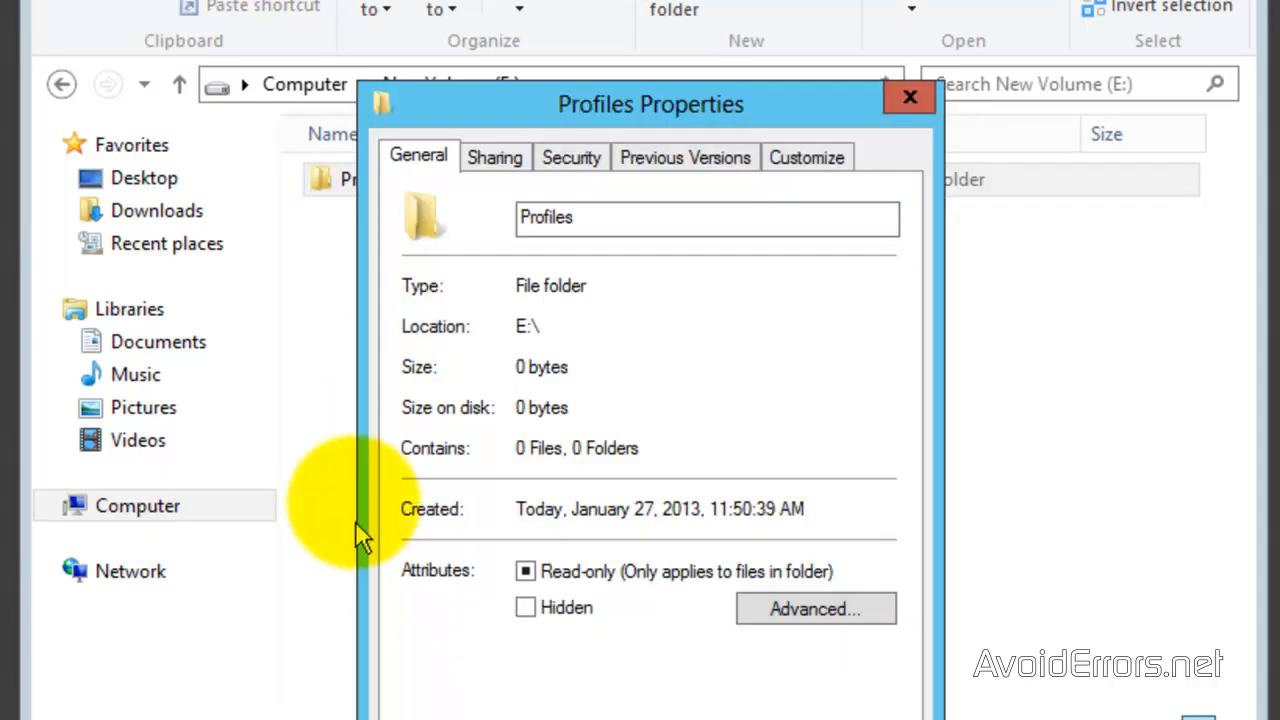
click(496, 156)
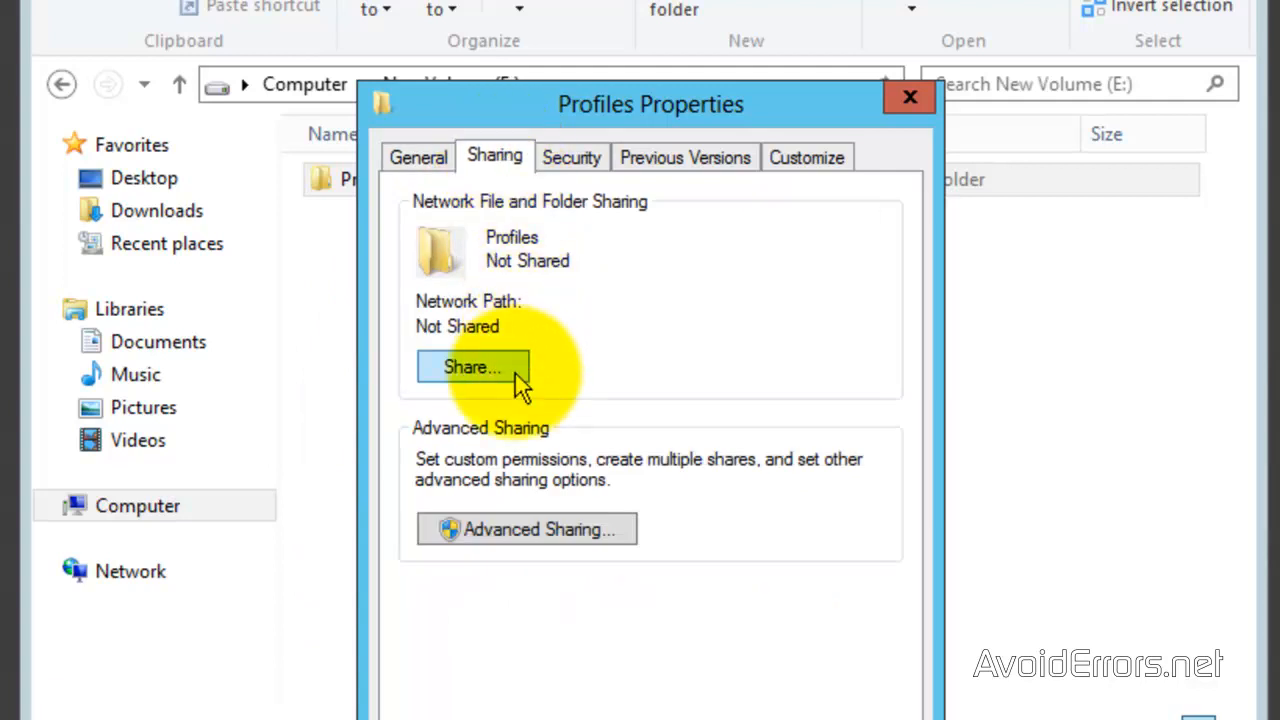
click(470, 368)
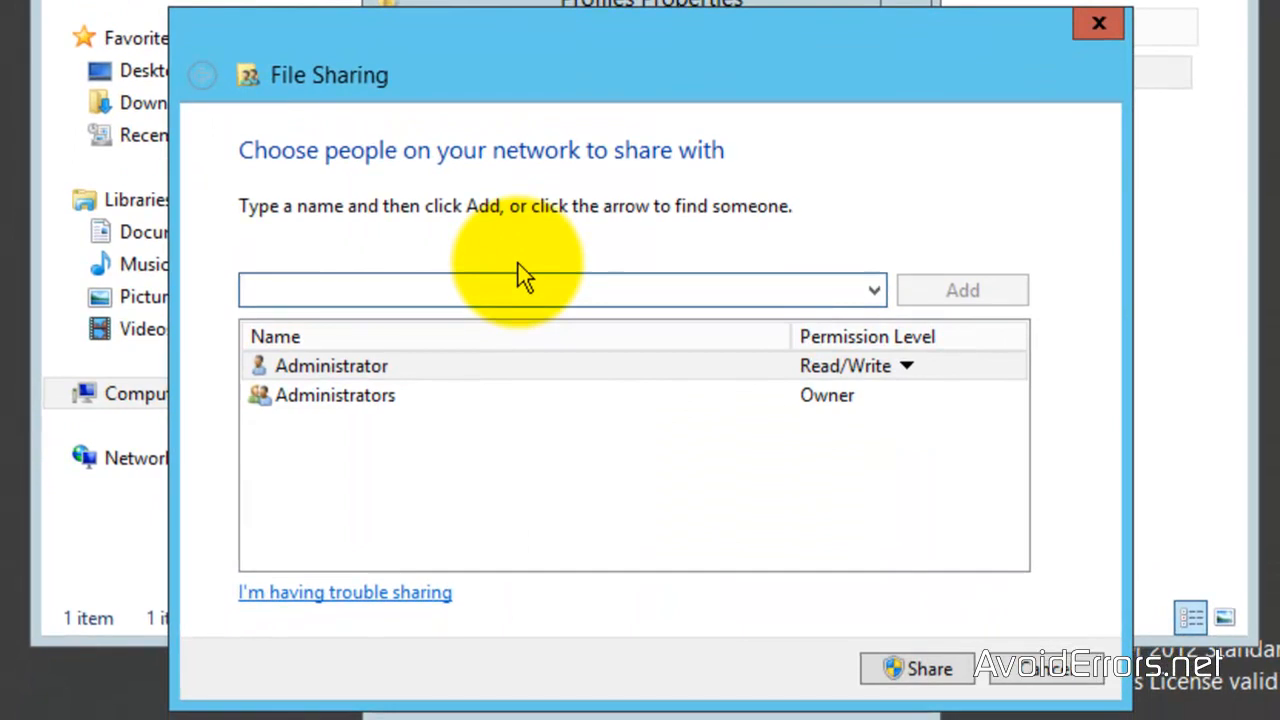
text(M)
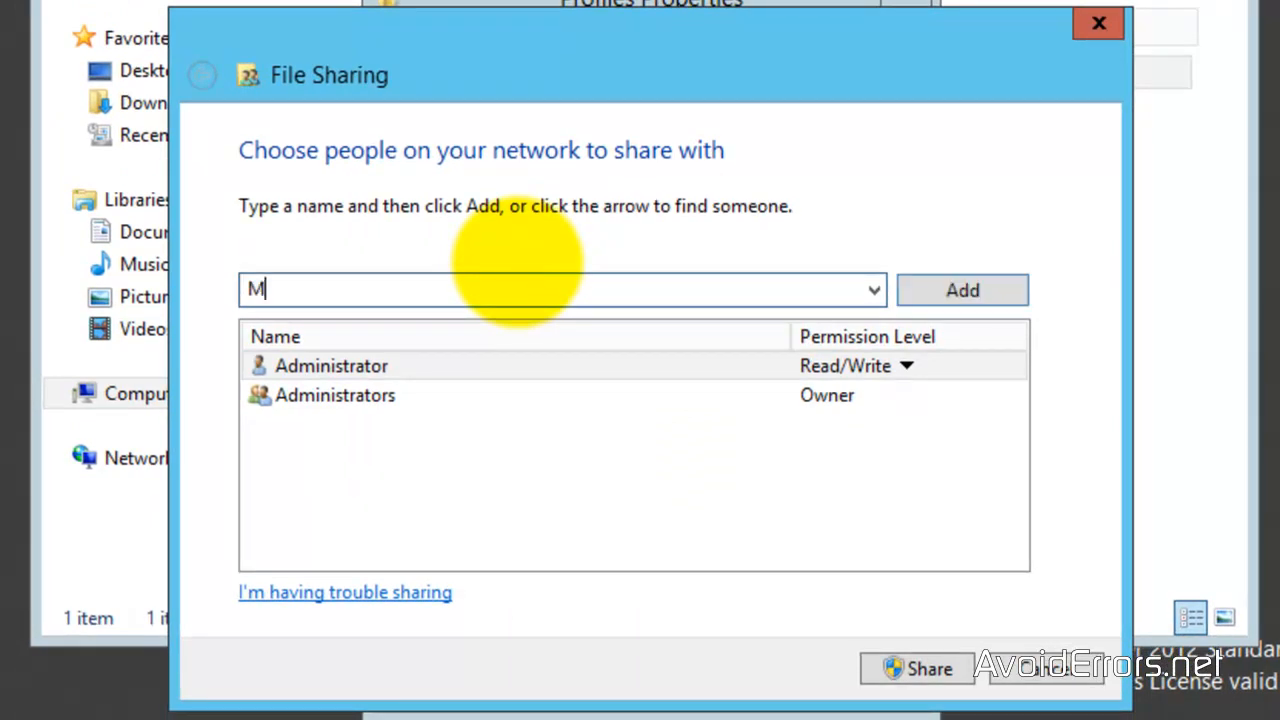
text(iguel Guzman)
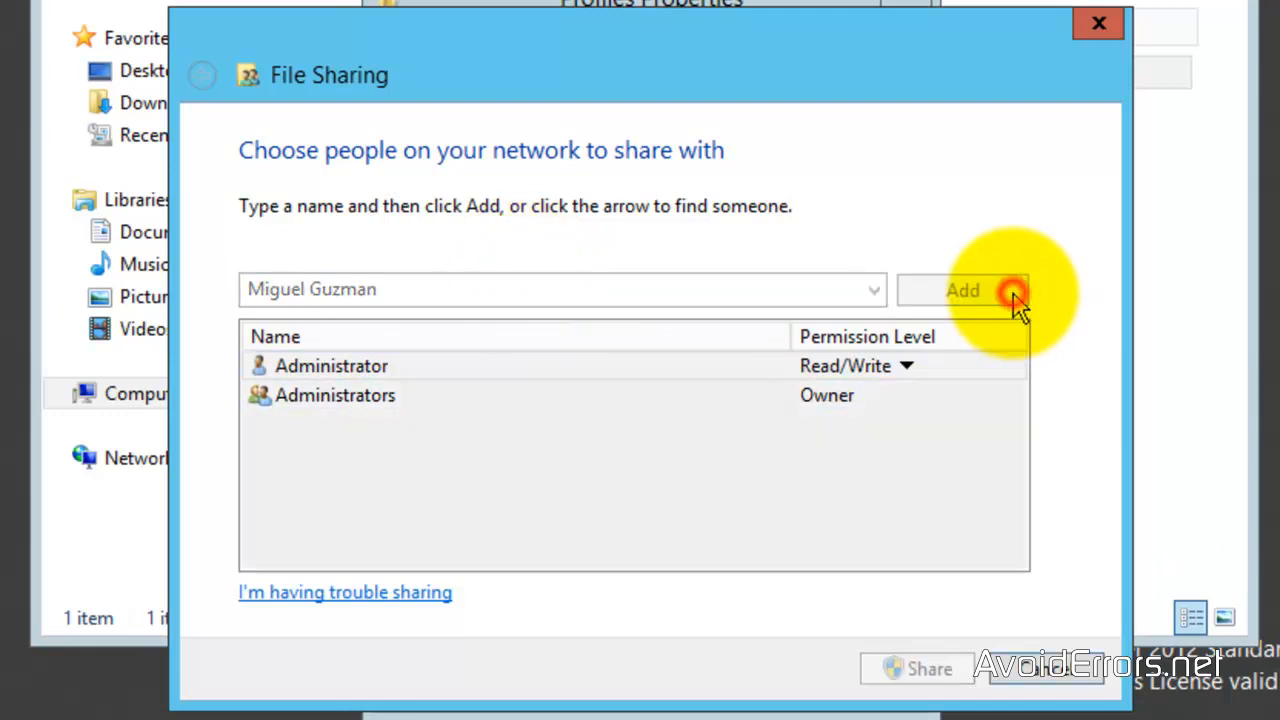
click(962, 290)
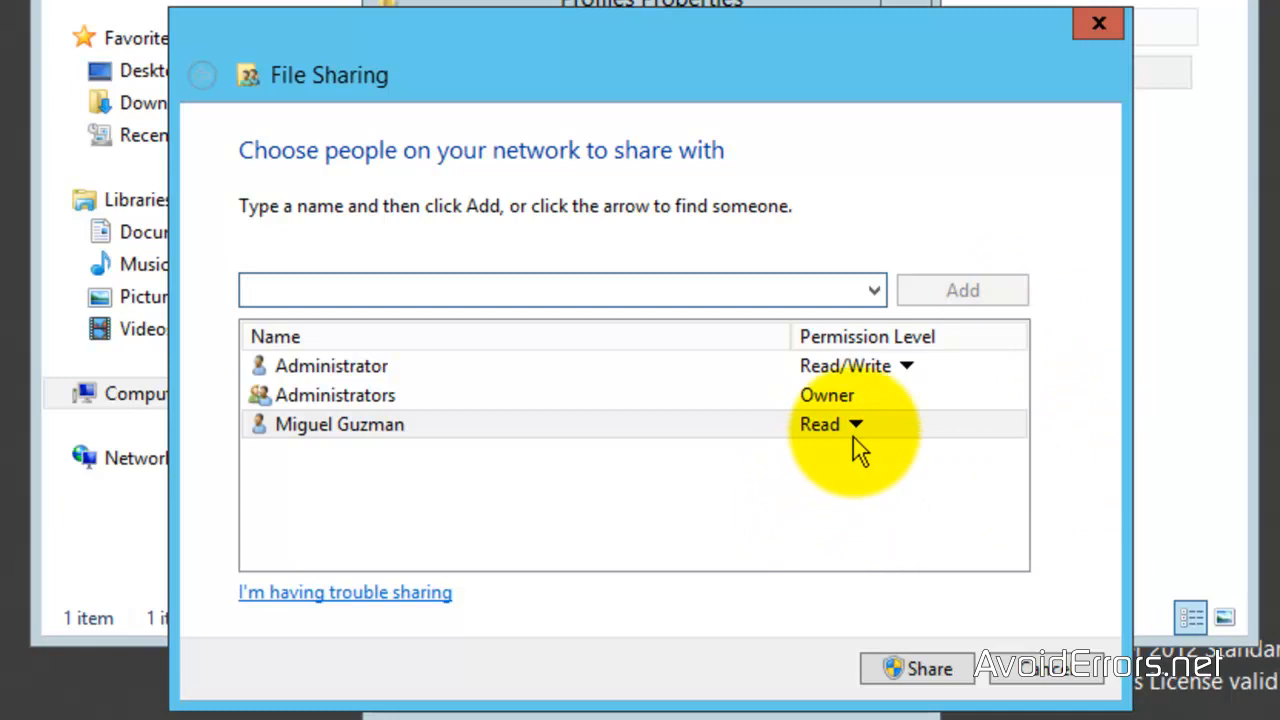
click(856, 424)
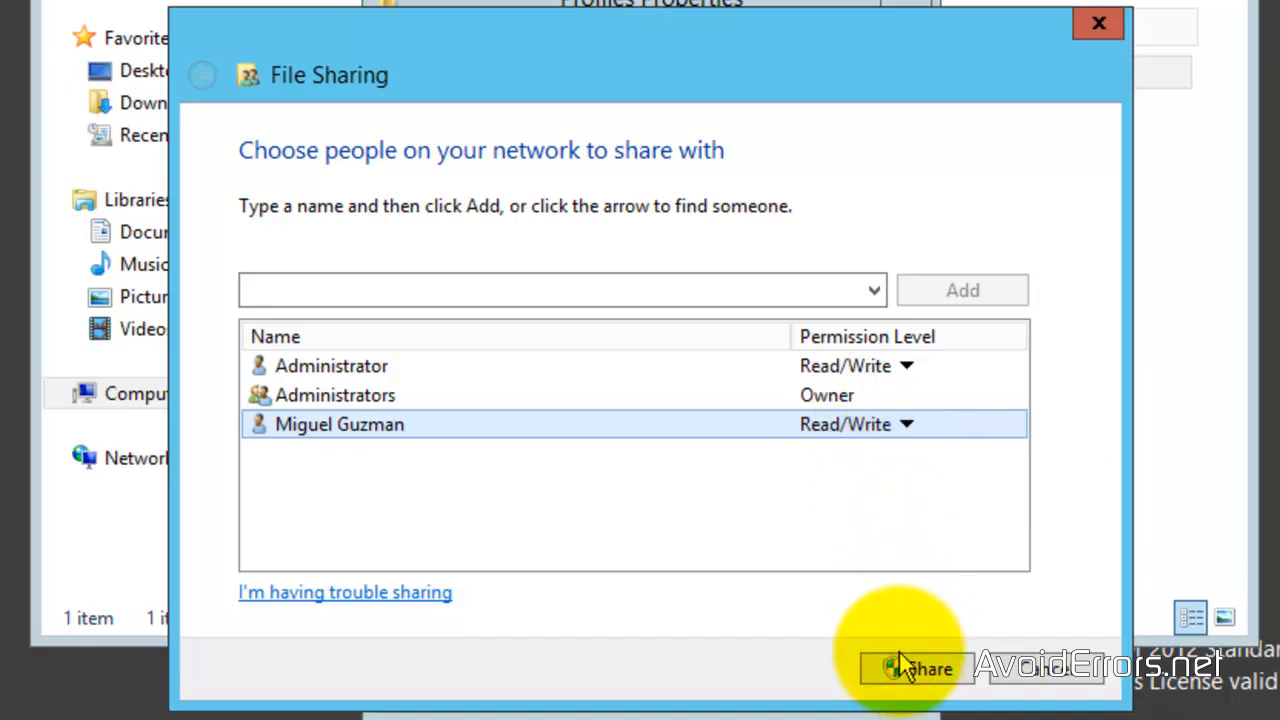
click(924, 668)
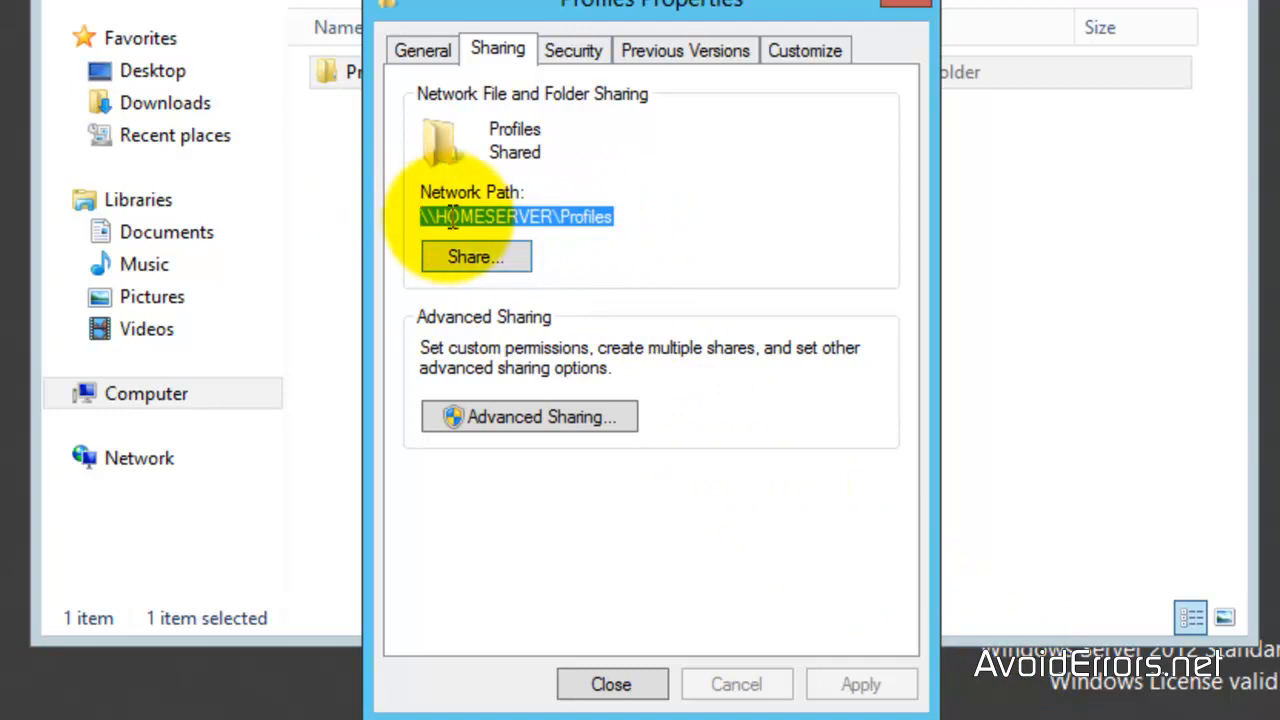
- Copy the network path \\HOMESERVER\Profiles and close the folder's properties
right_click(510, 216)
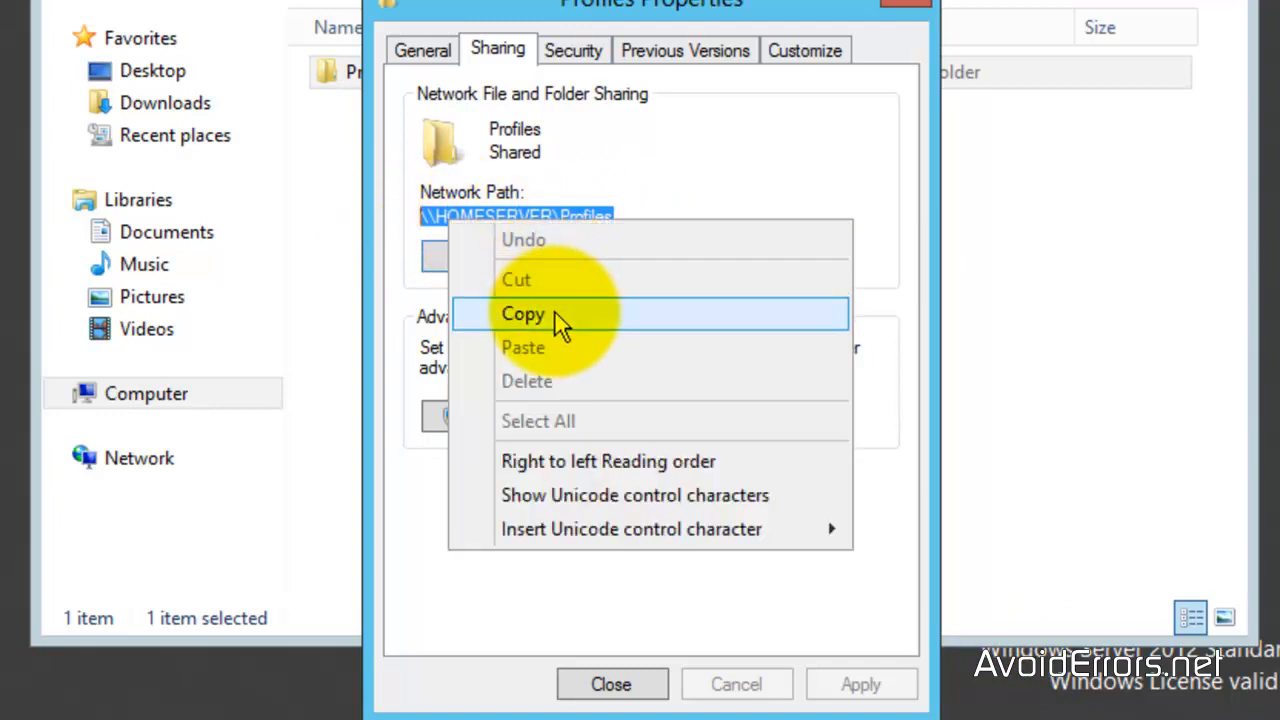
click(524, 312)
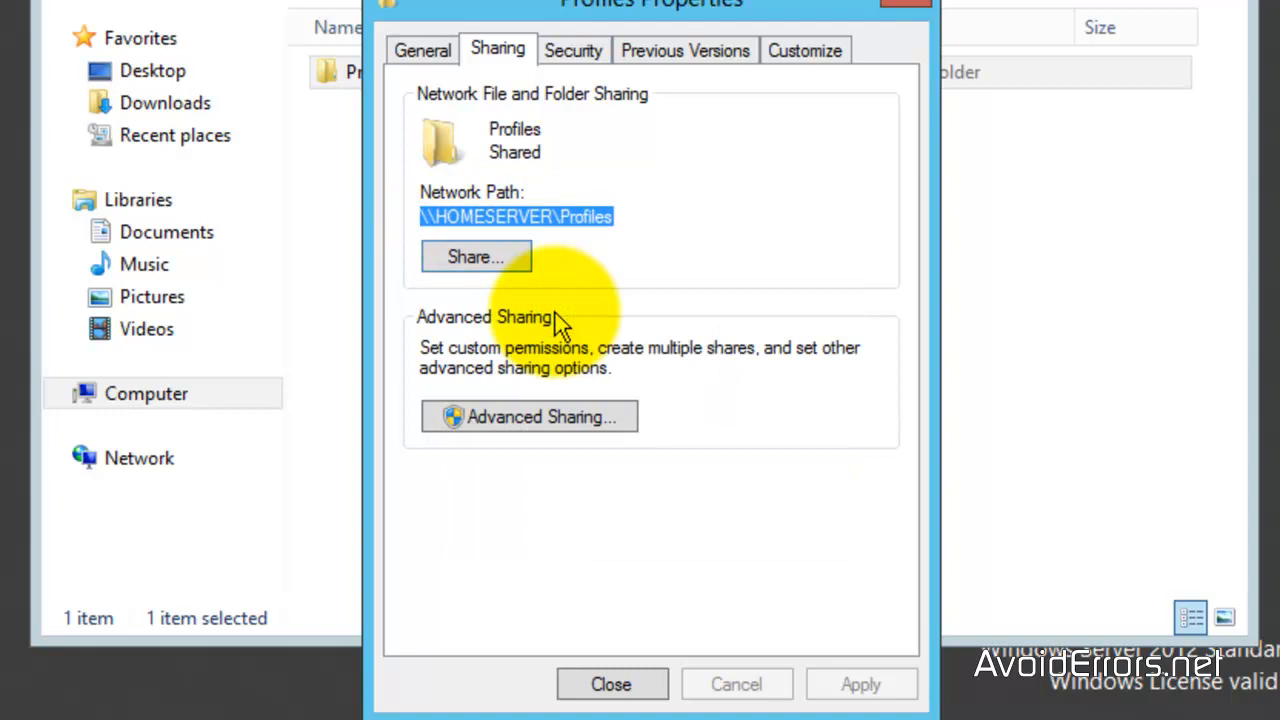
mouse_move(548, 656)
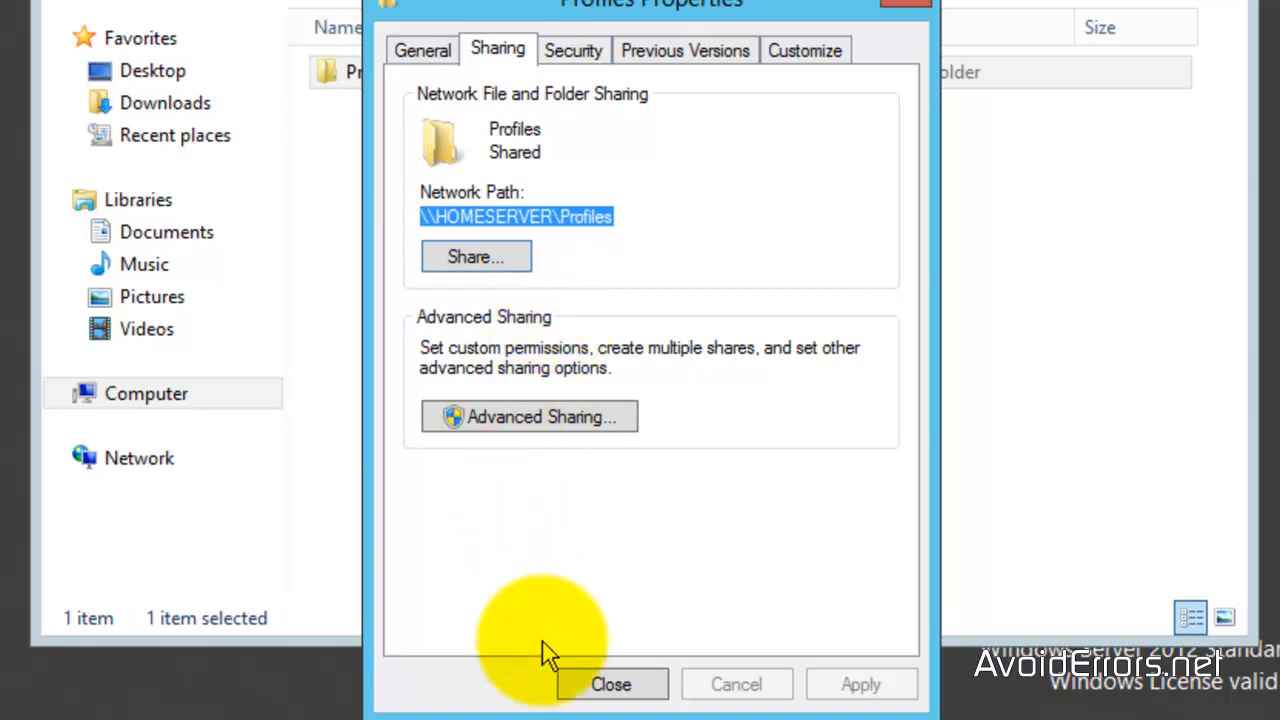
click(612, 684)
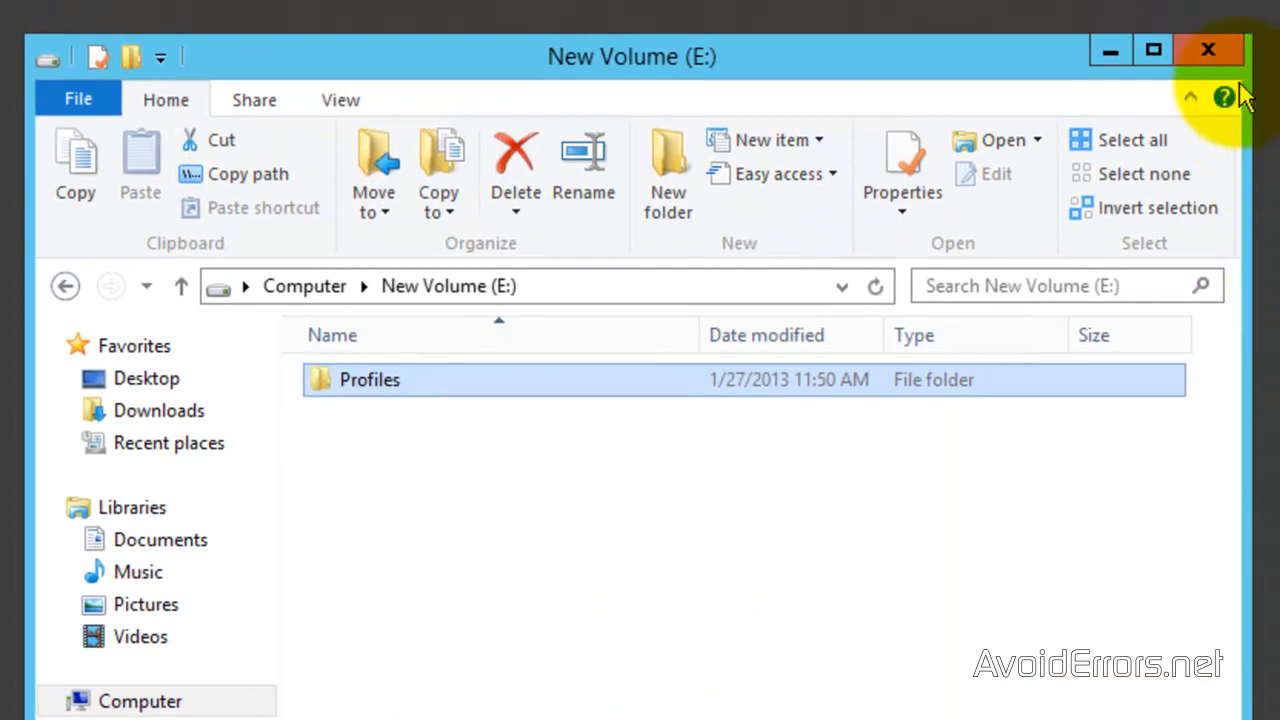
- Launch Active Directory Users and Computers from Server Manager's Tools menu
click(1200, 52)
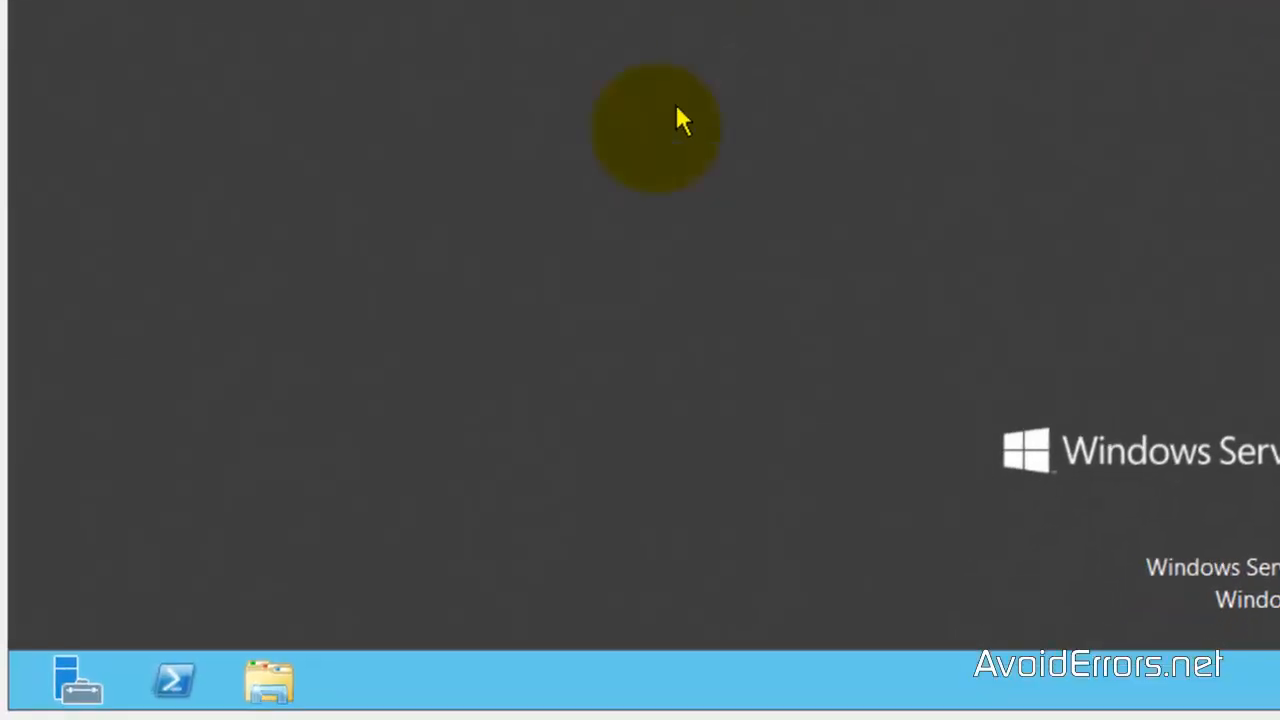
click(72, 684)
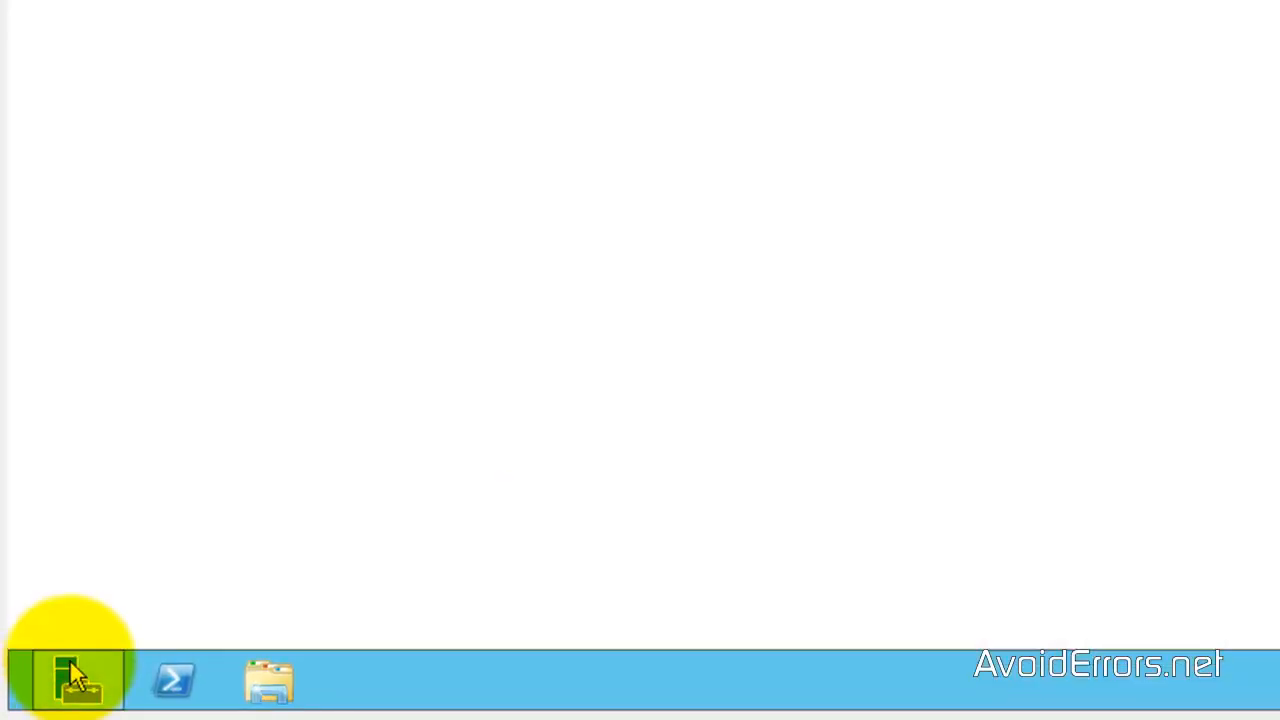
click(70, 680)
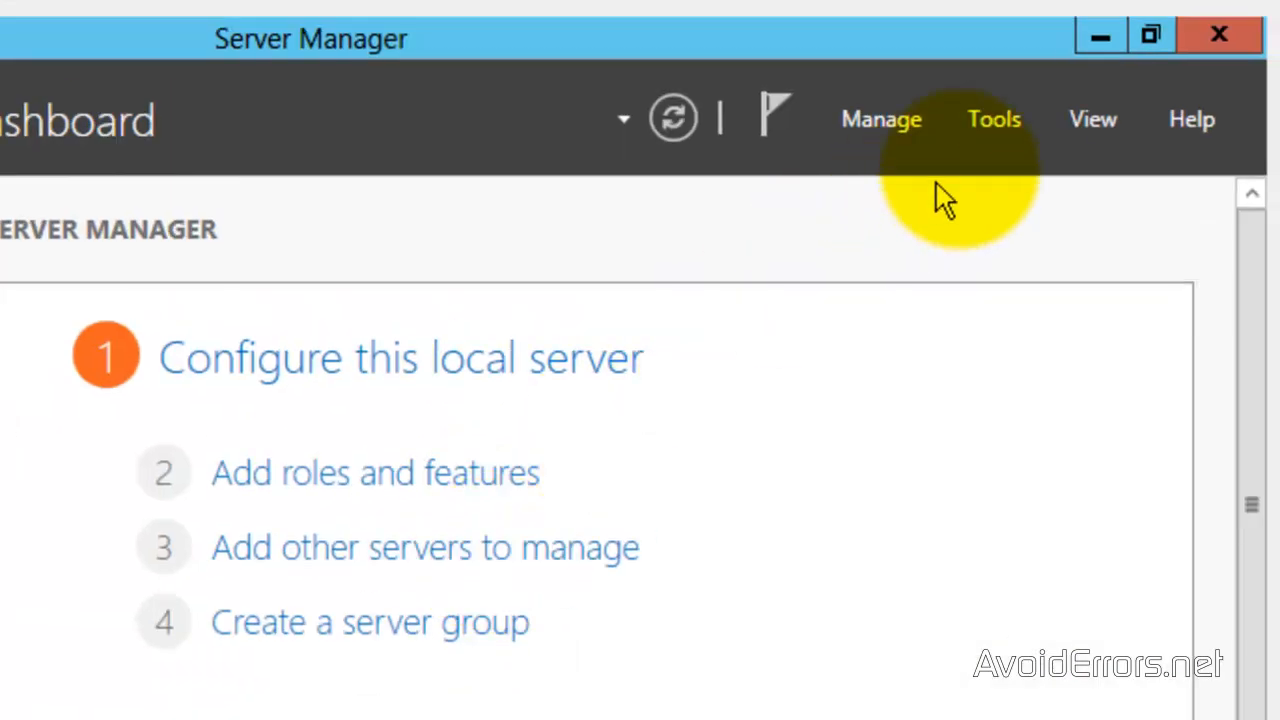
click(992, 120)
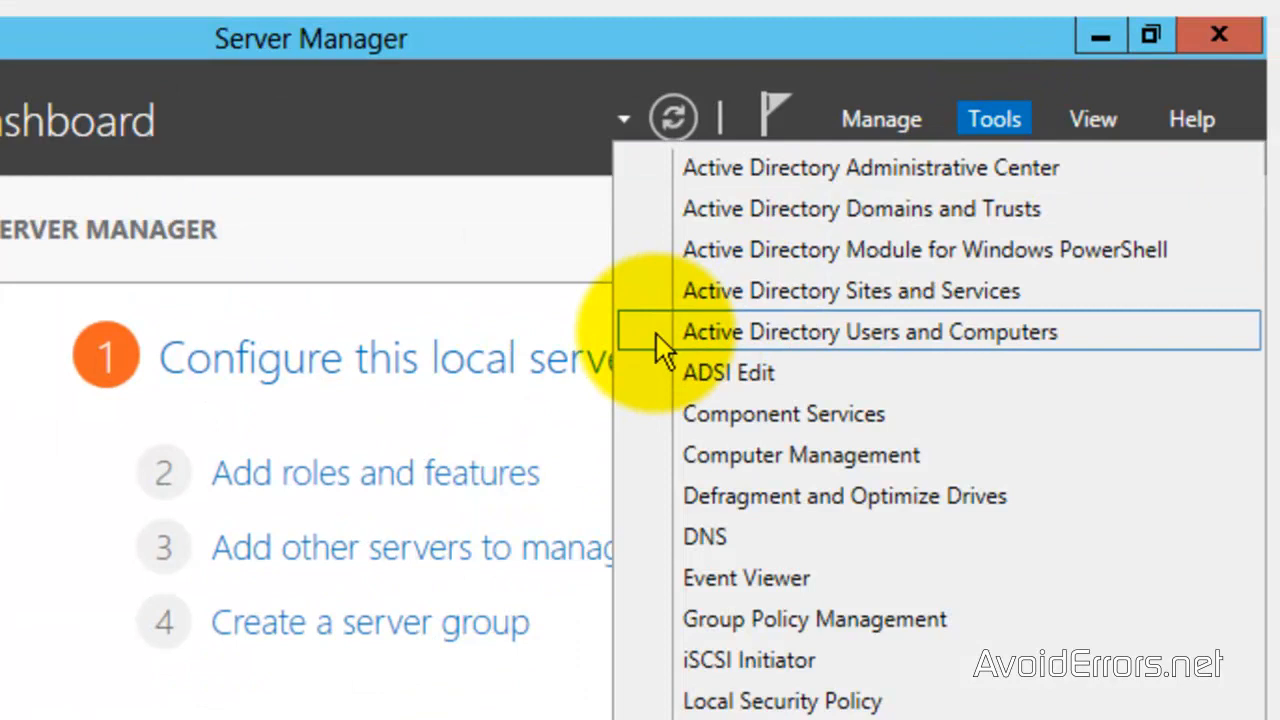
click(868, 332)
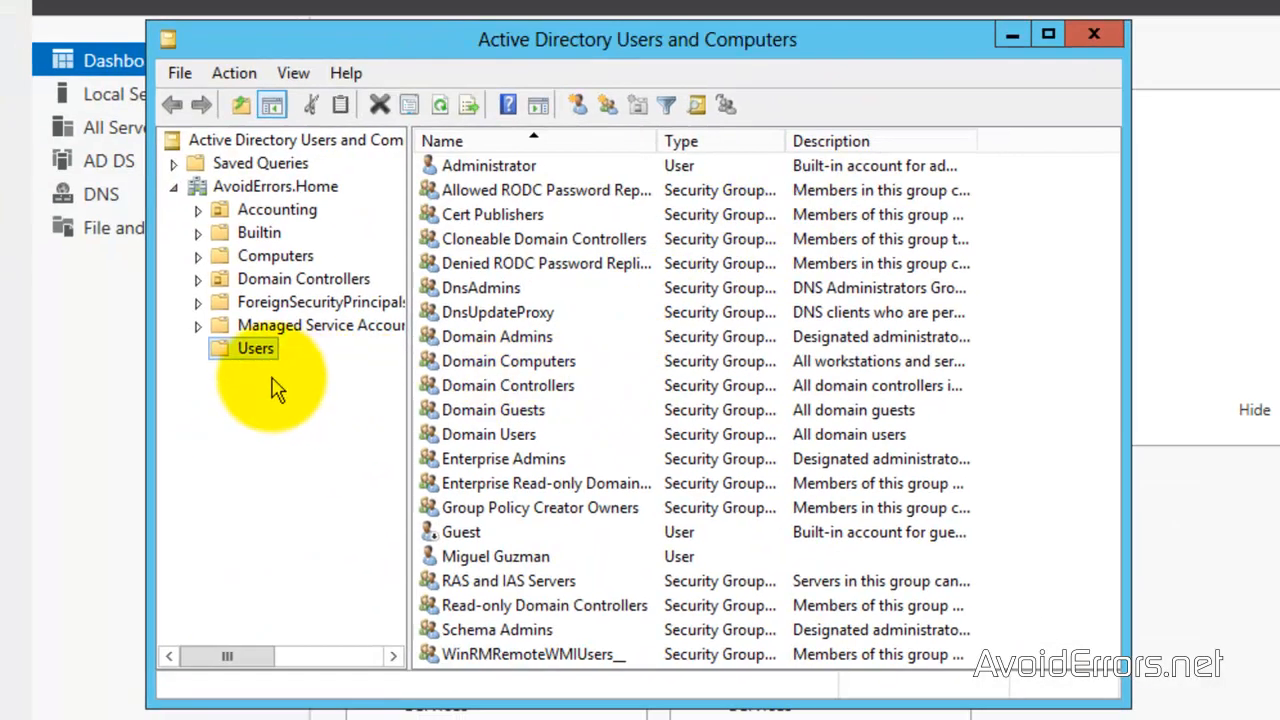
mouse_move(470, 566)
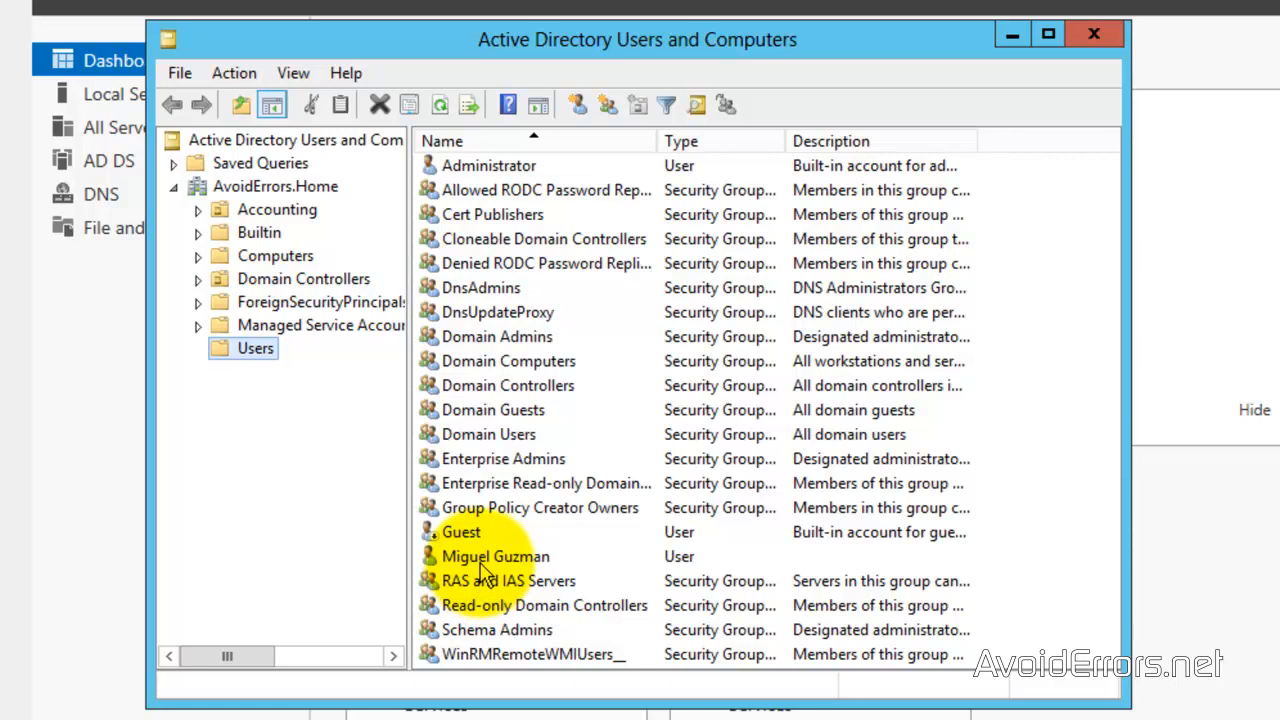
click(494, 556)
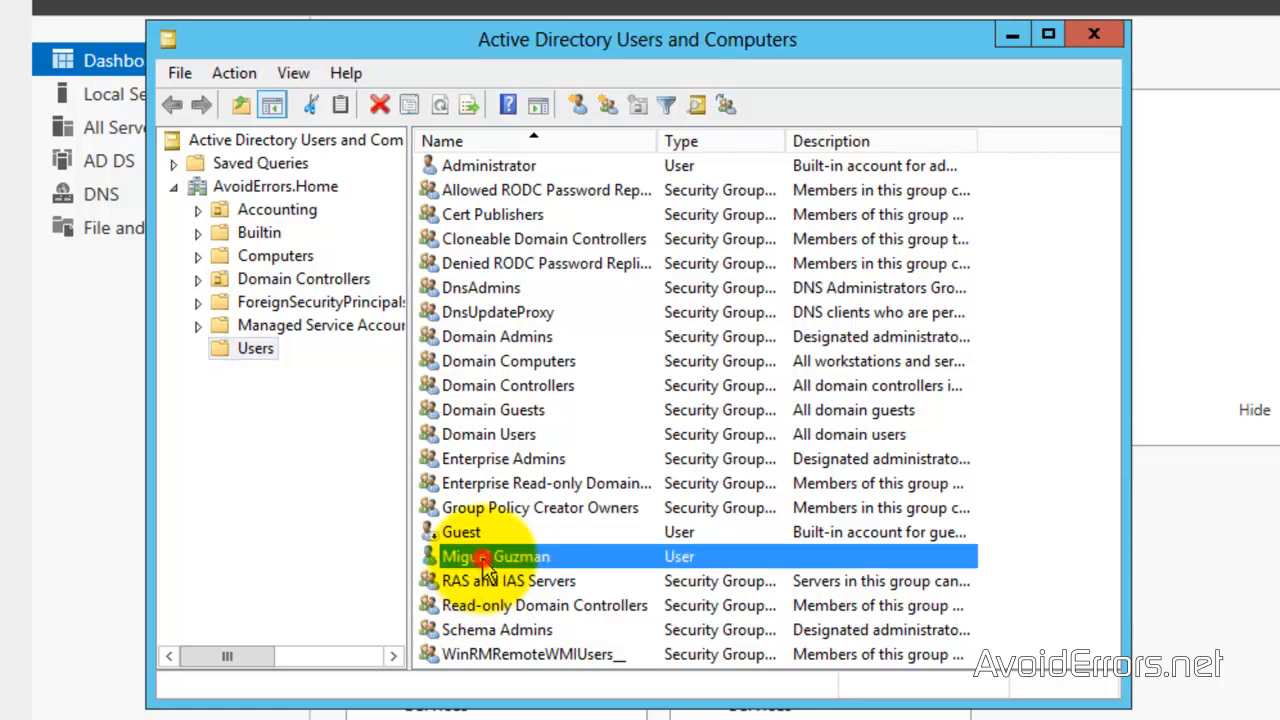
right_click(484, 556)
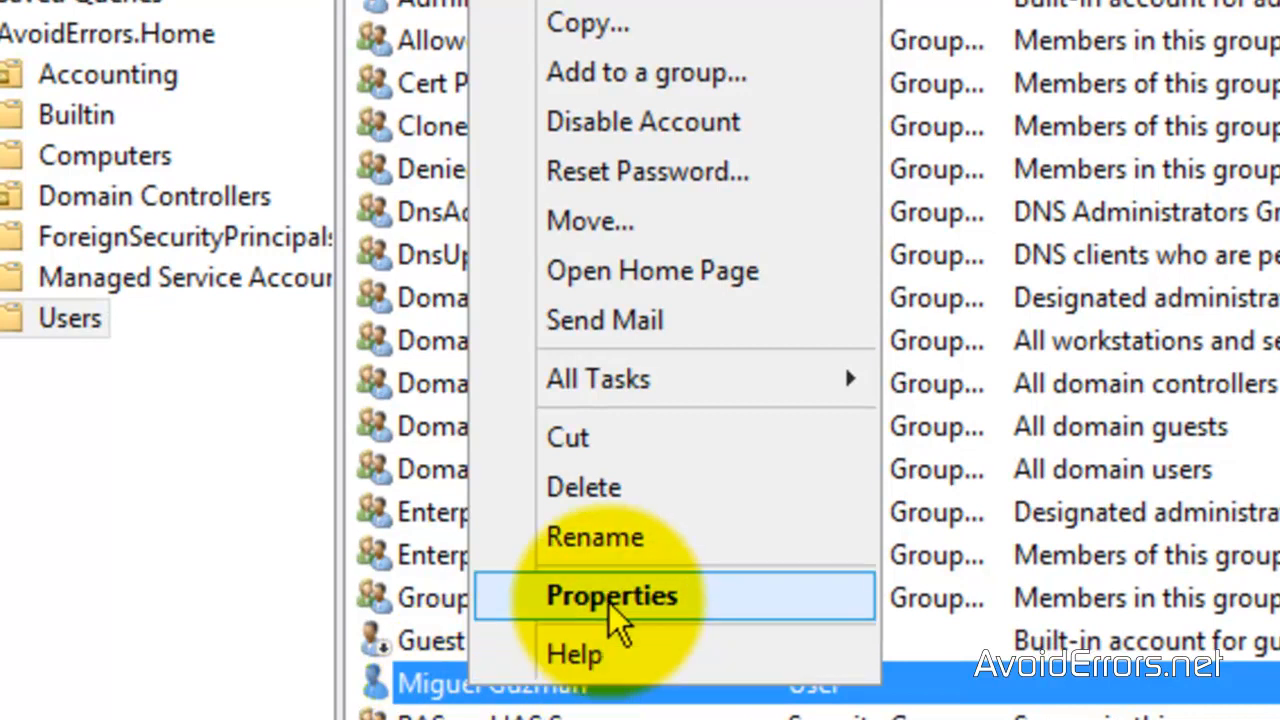
click(614, 596)
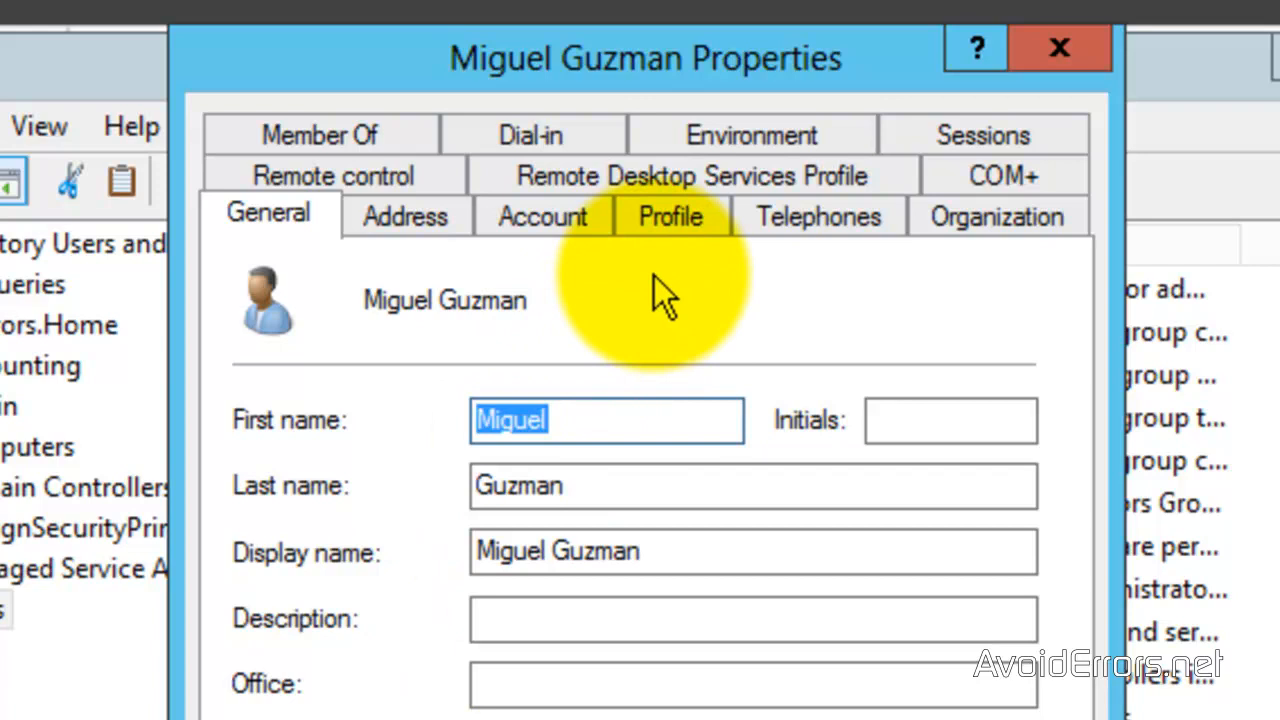
click(672, 216)
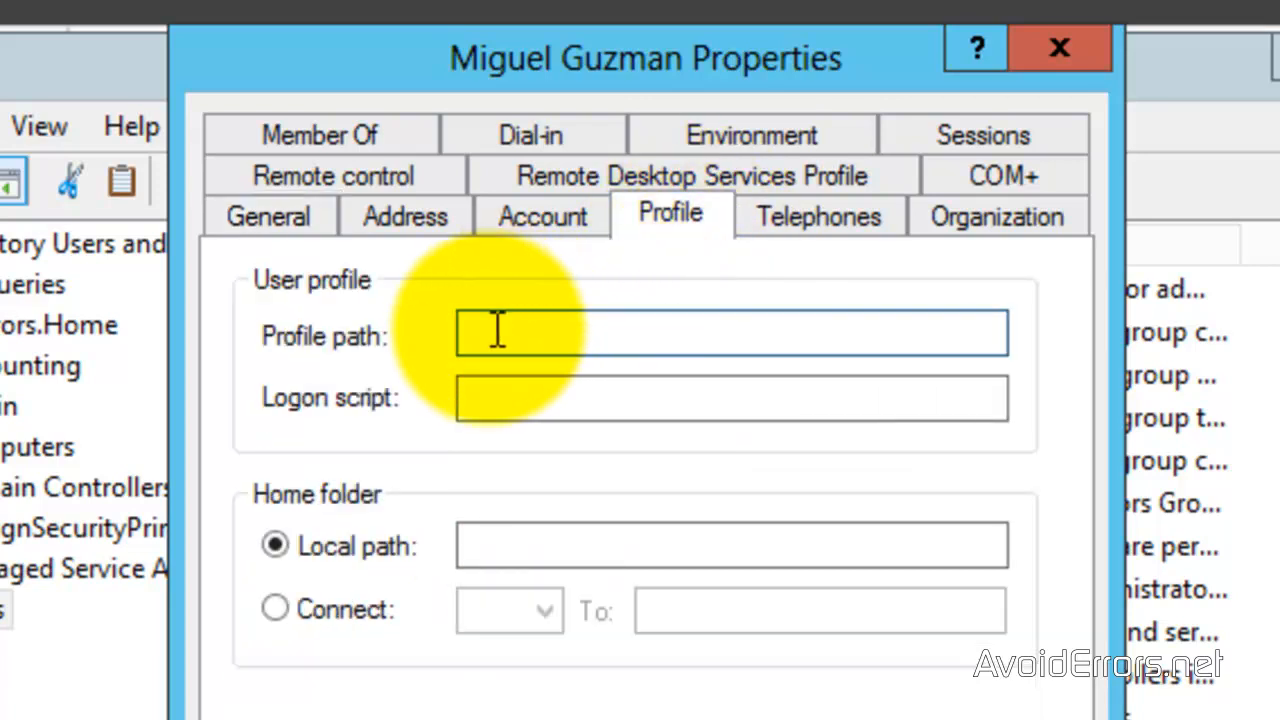
right_click(500, 332)
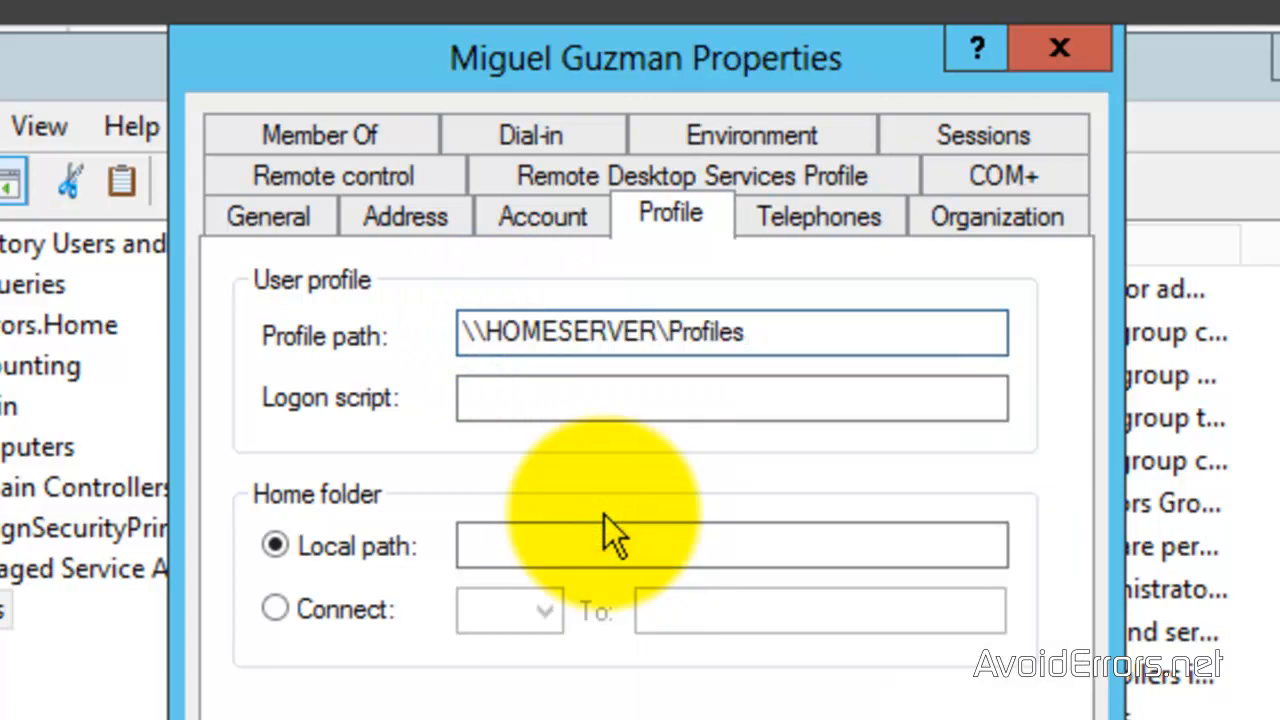
text(\)
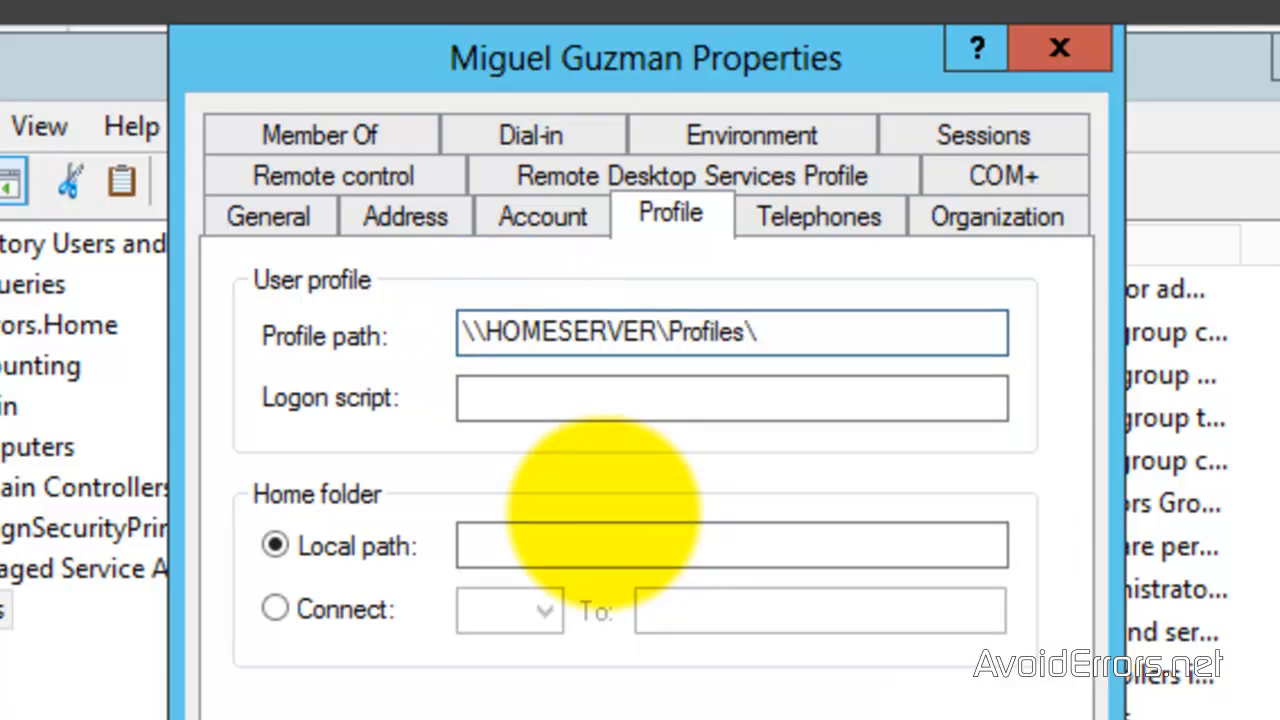
text(Miguel Guzman)
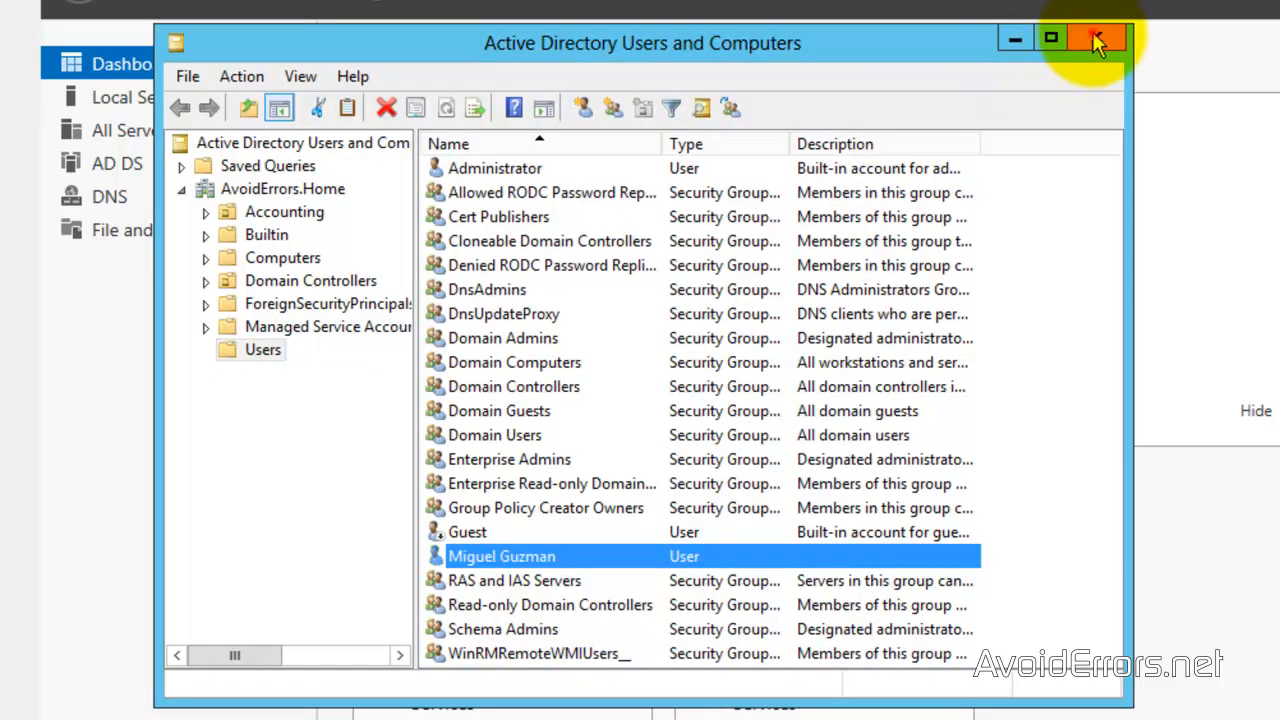
click(1098, 38)
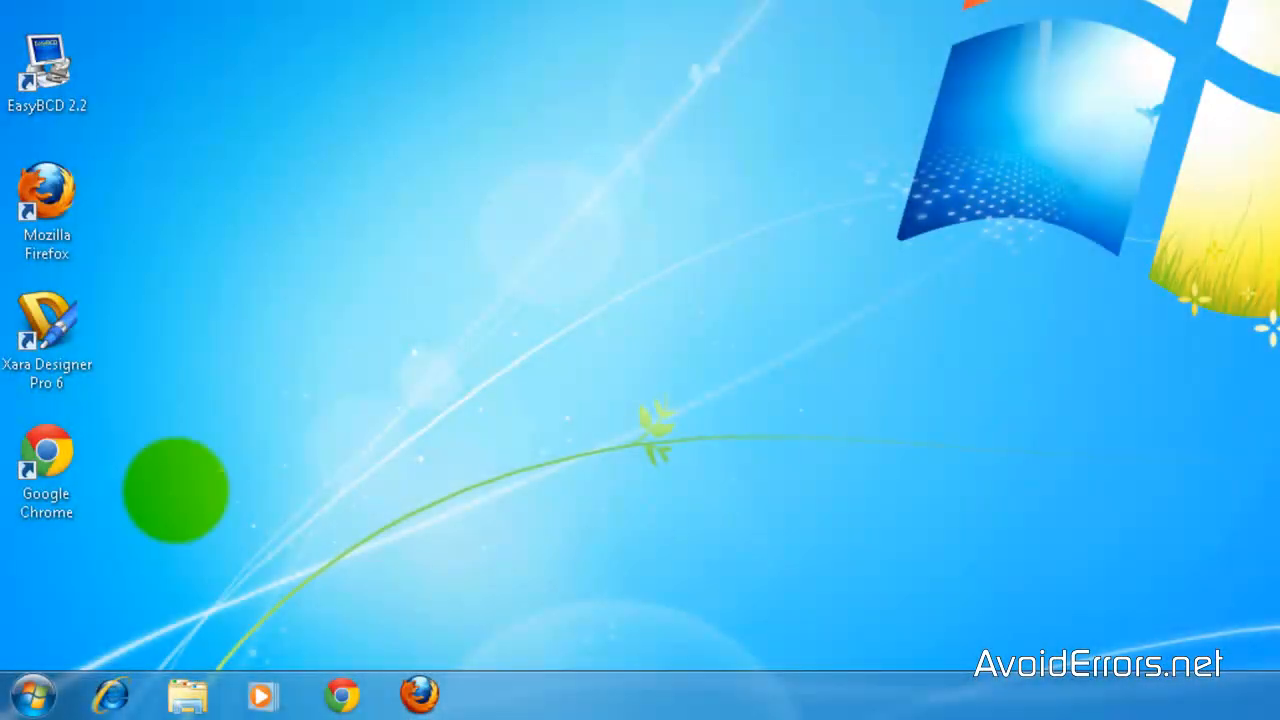
- Open this computer's System page via Computer > Properties on Windows 7
click(36, 706)
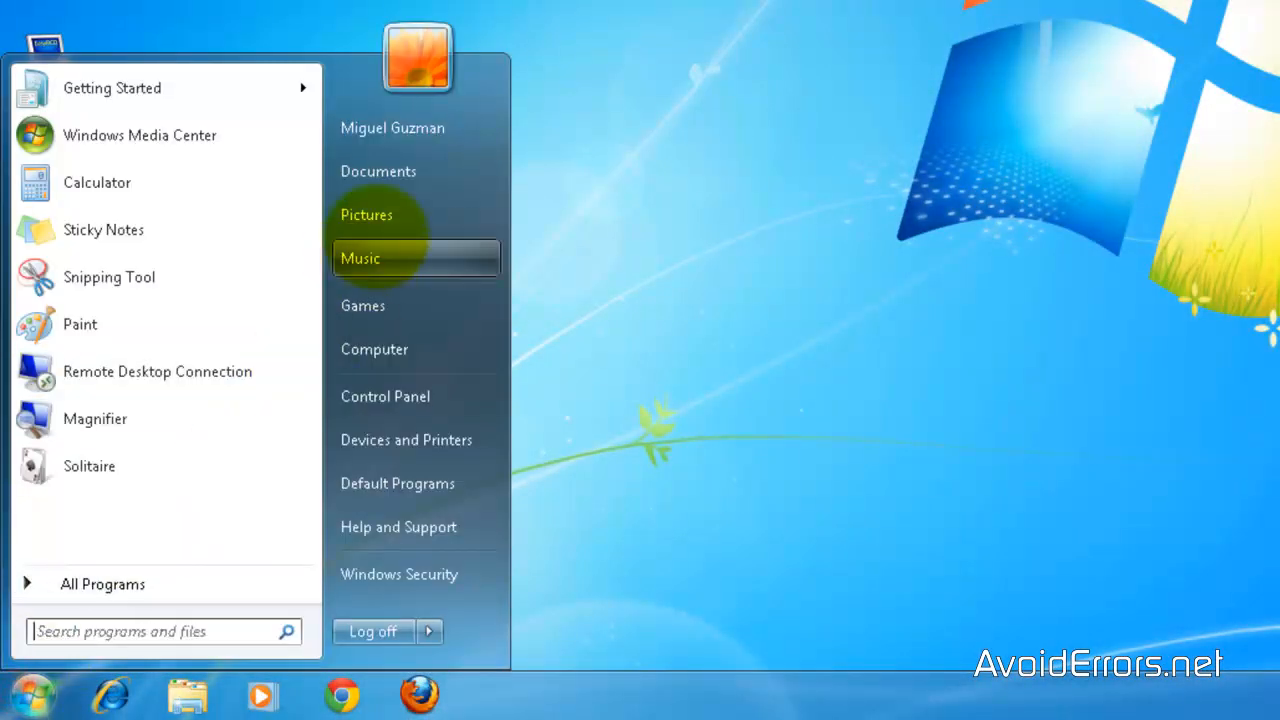
mouse_move(392, 128)
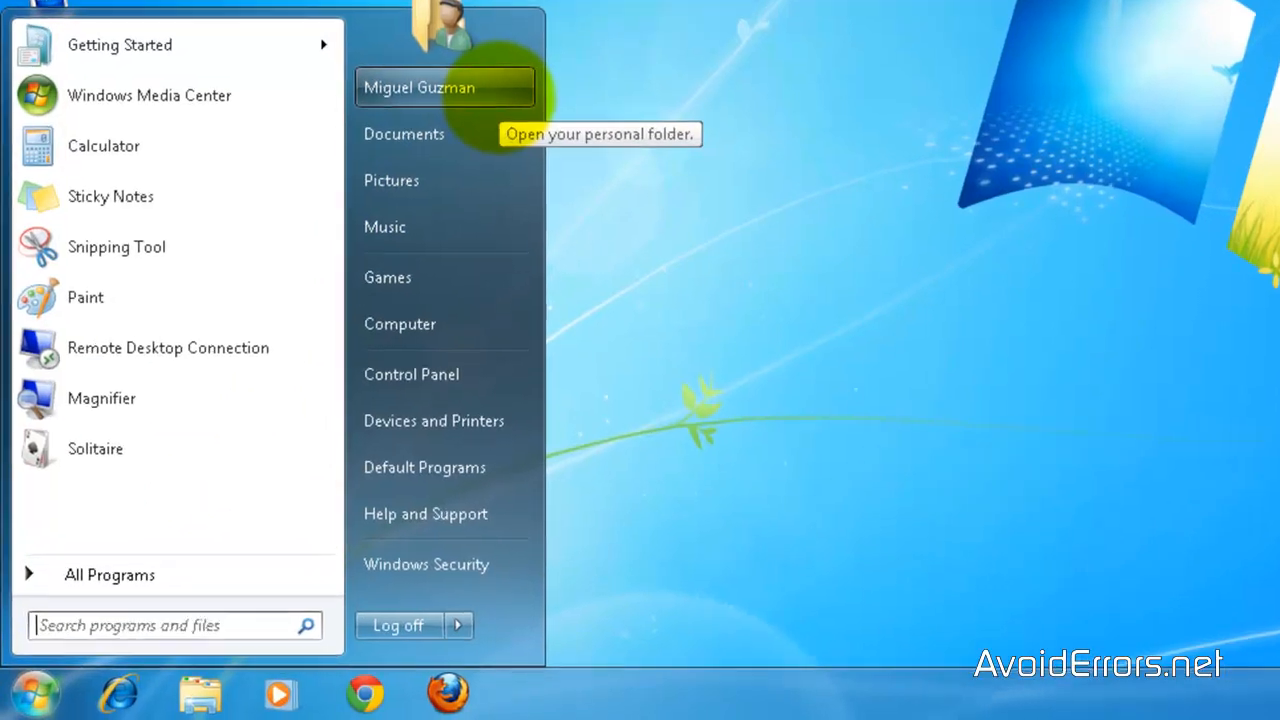
right_click(608, 116)
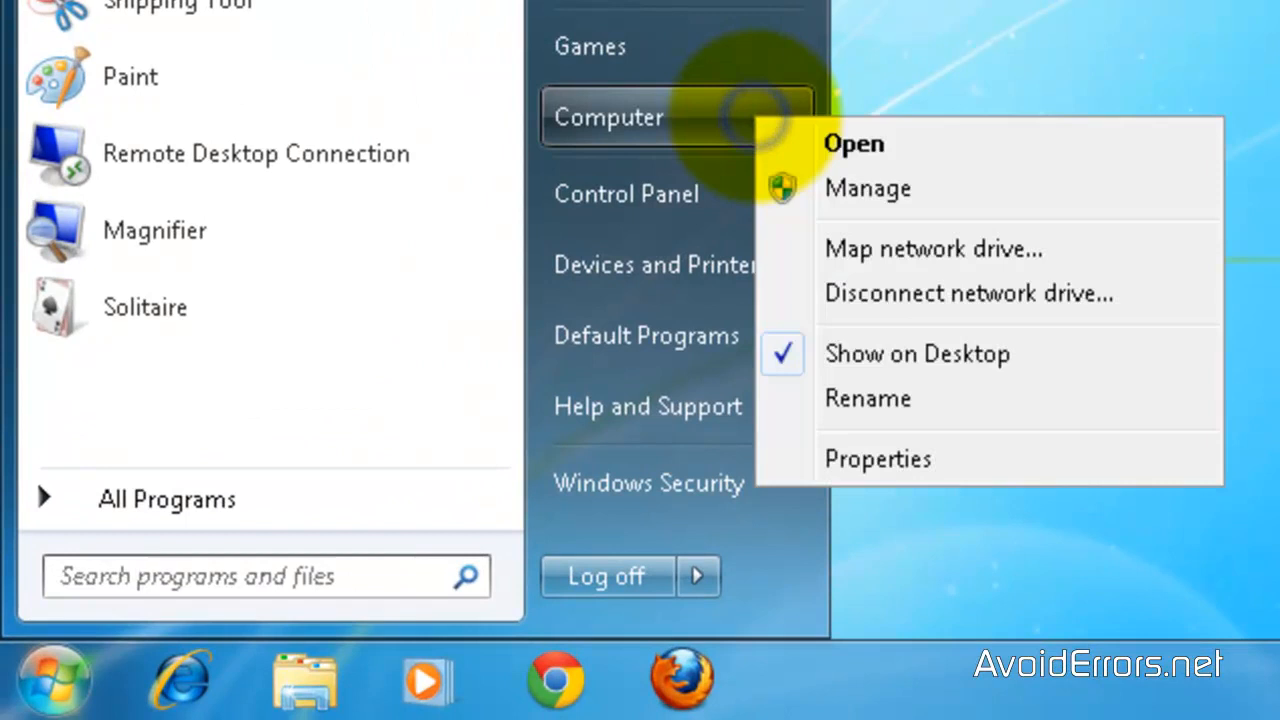
mouse_move(878, 458)
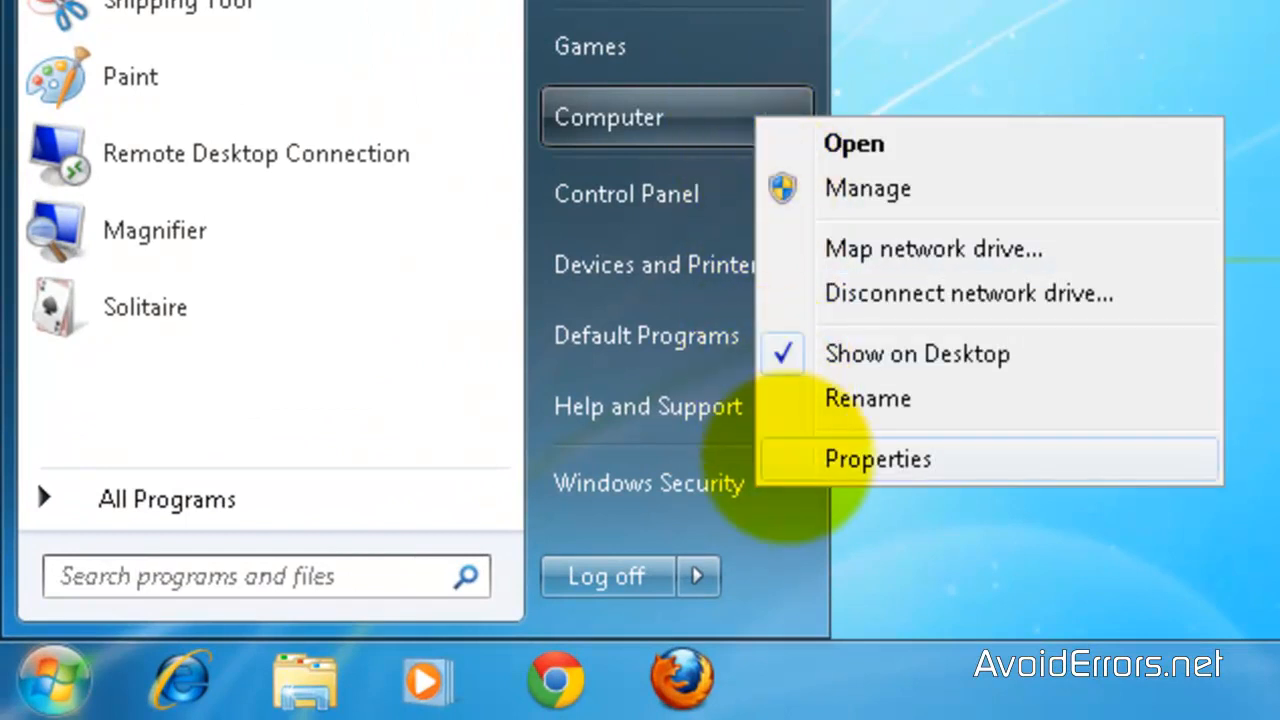
click(876, 458)
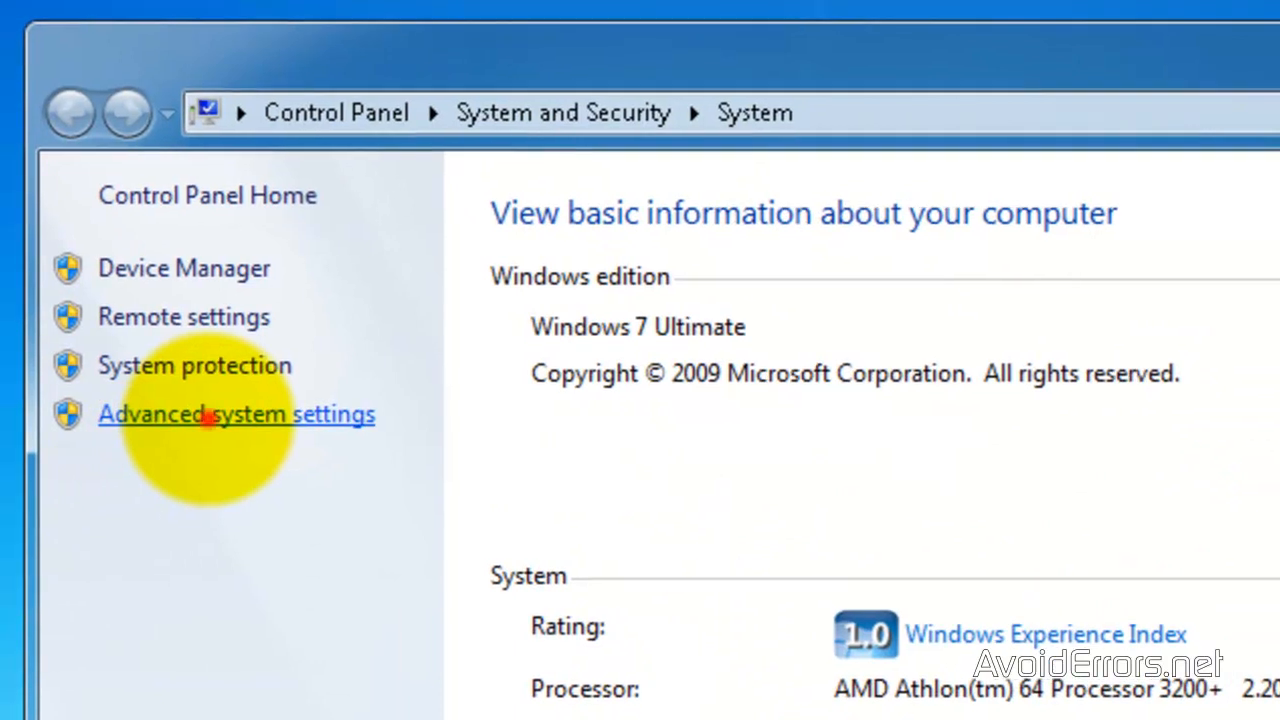
- List the stored user profiles, where AVOIDERRORS\Mguzman shows as Roaming
click(212, 414)
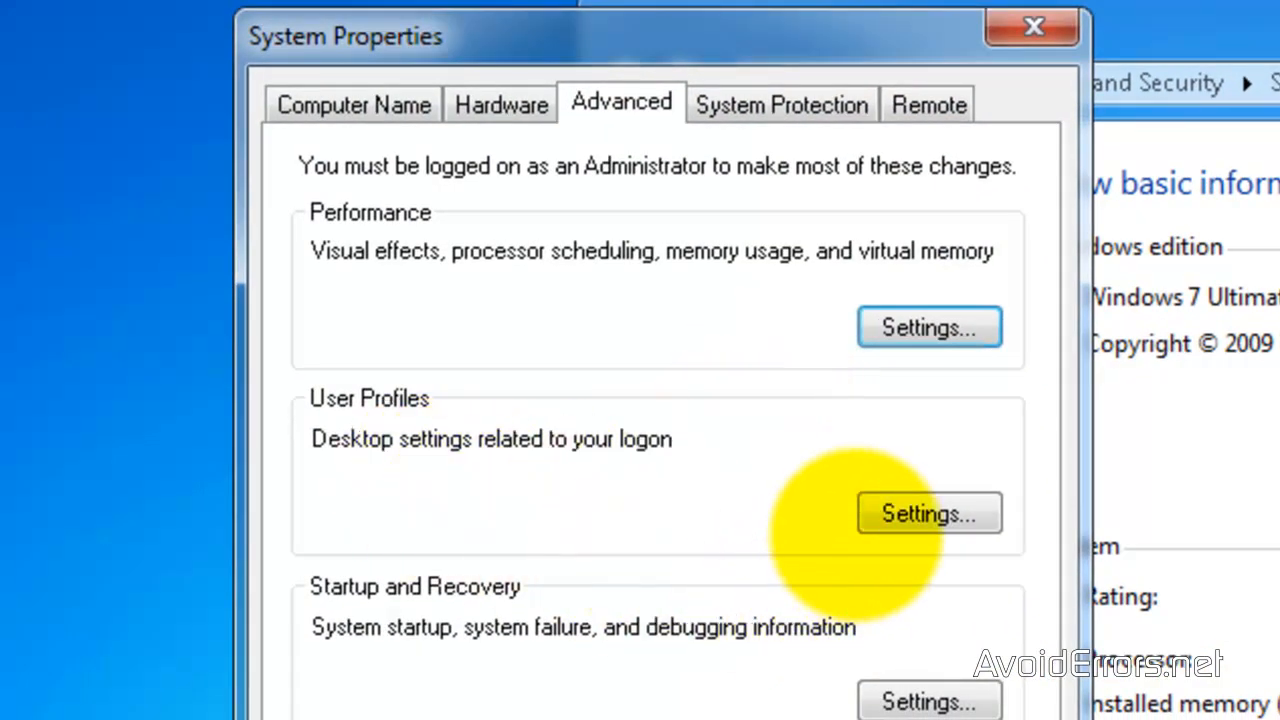
click(928, 512)
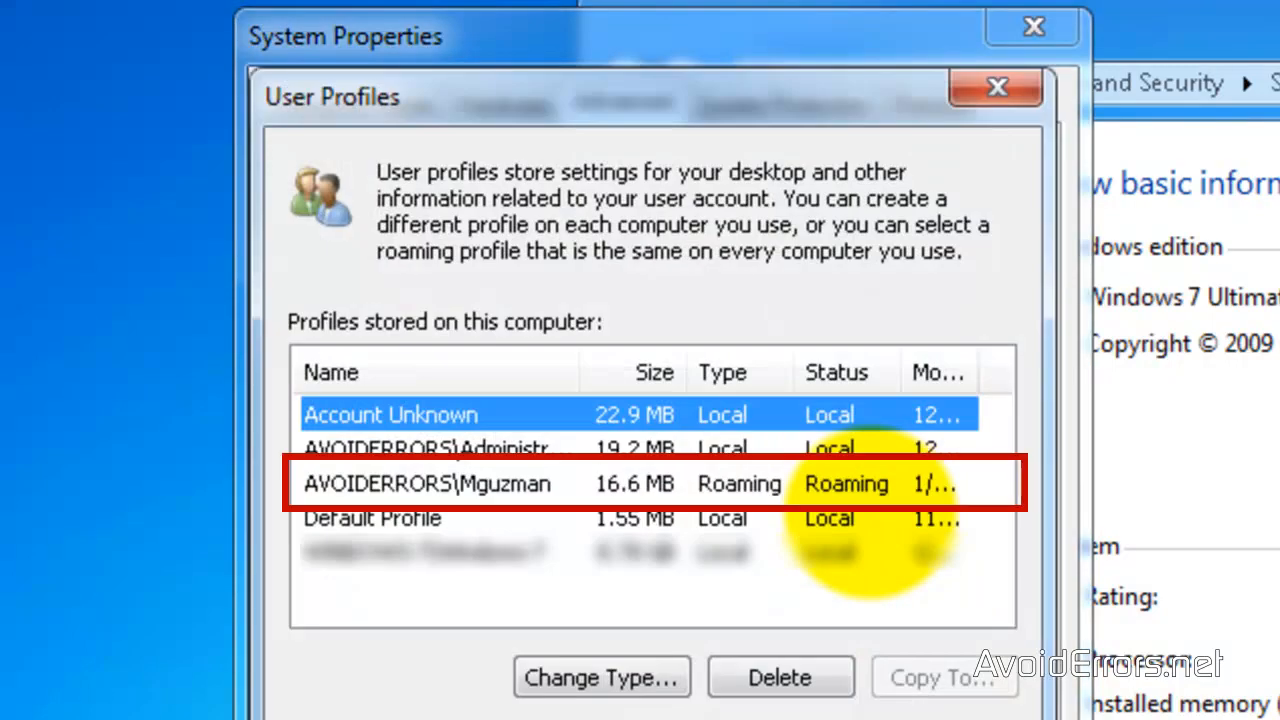